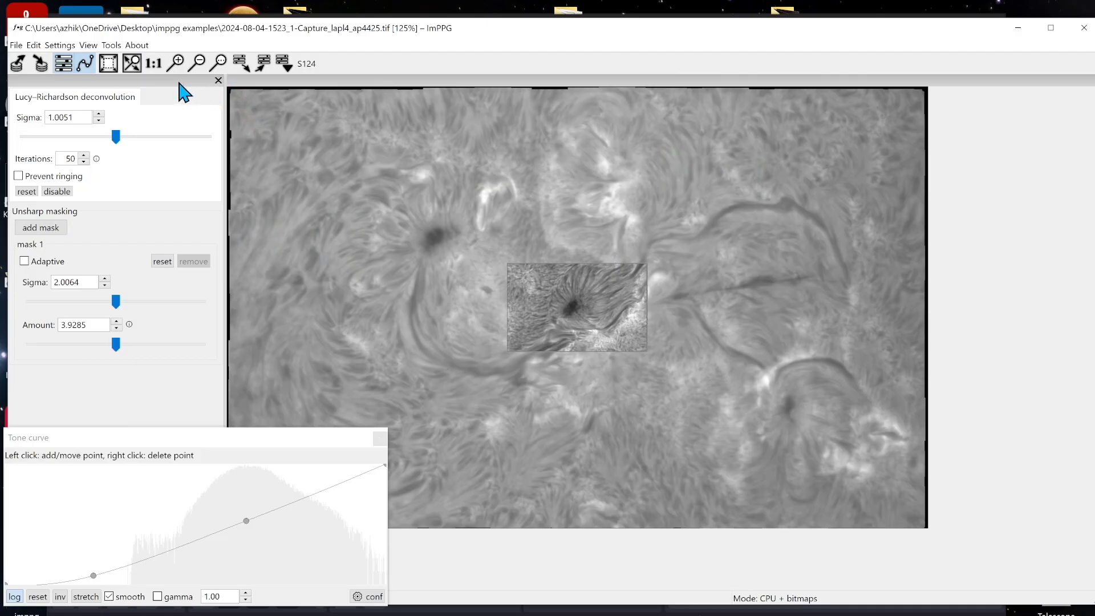
pyautogui.click(108, 63)
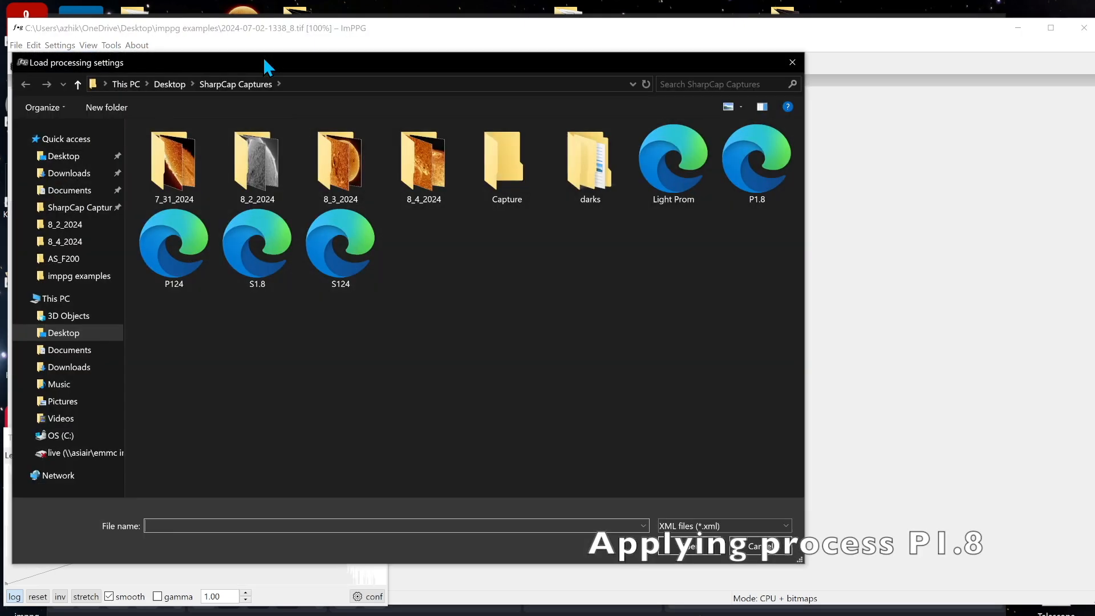
pyautogui.click(756, 164)
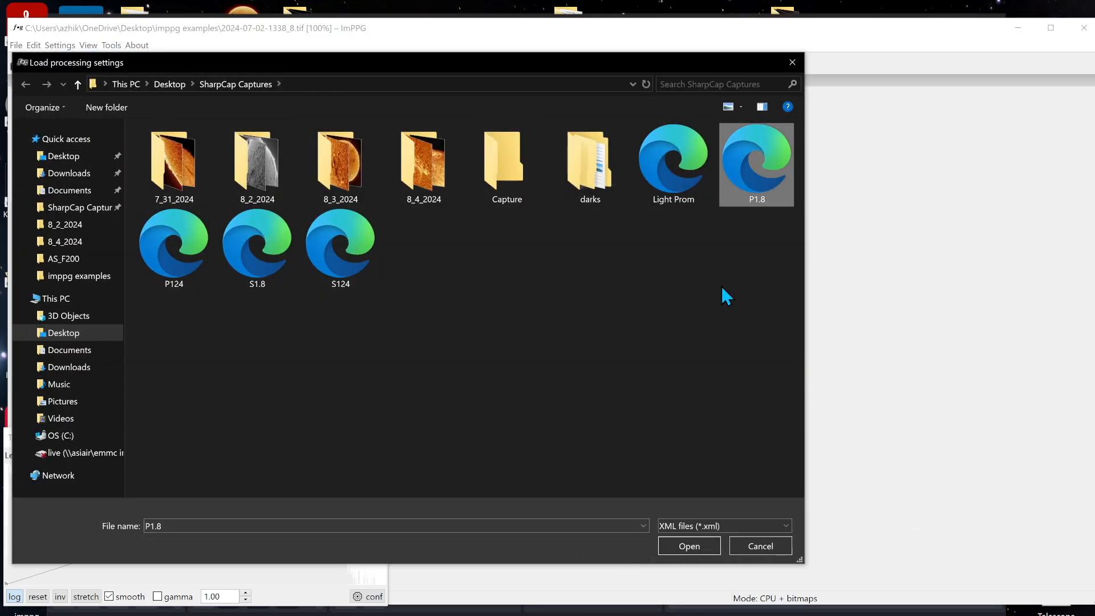
pyautogui.click(687, 545)
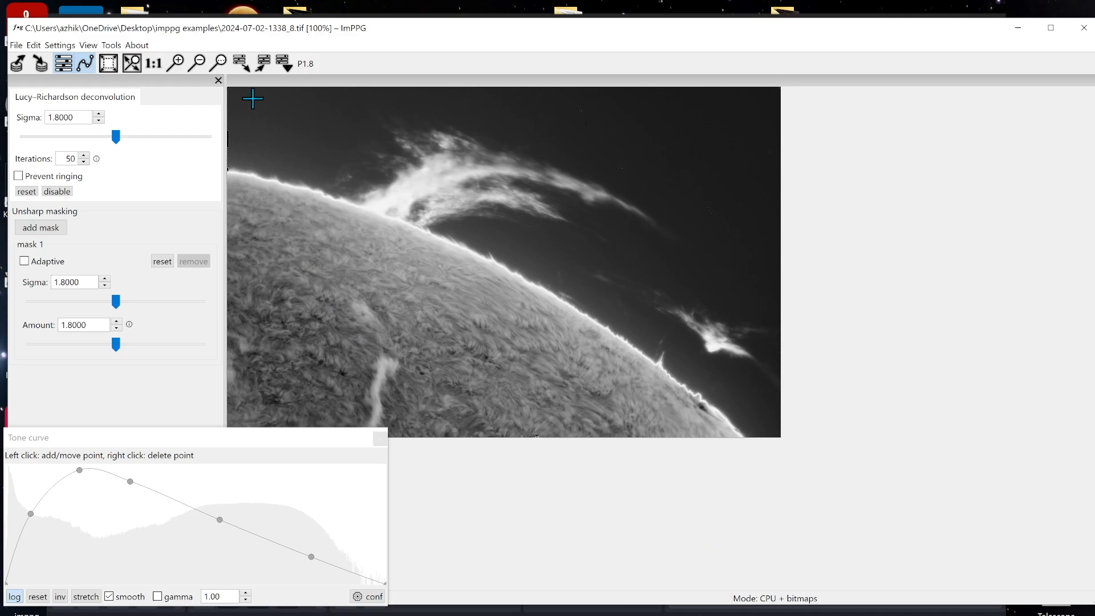
pyautogui.moveTo(264, 63)
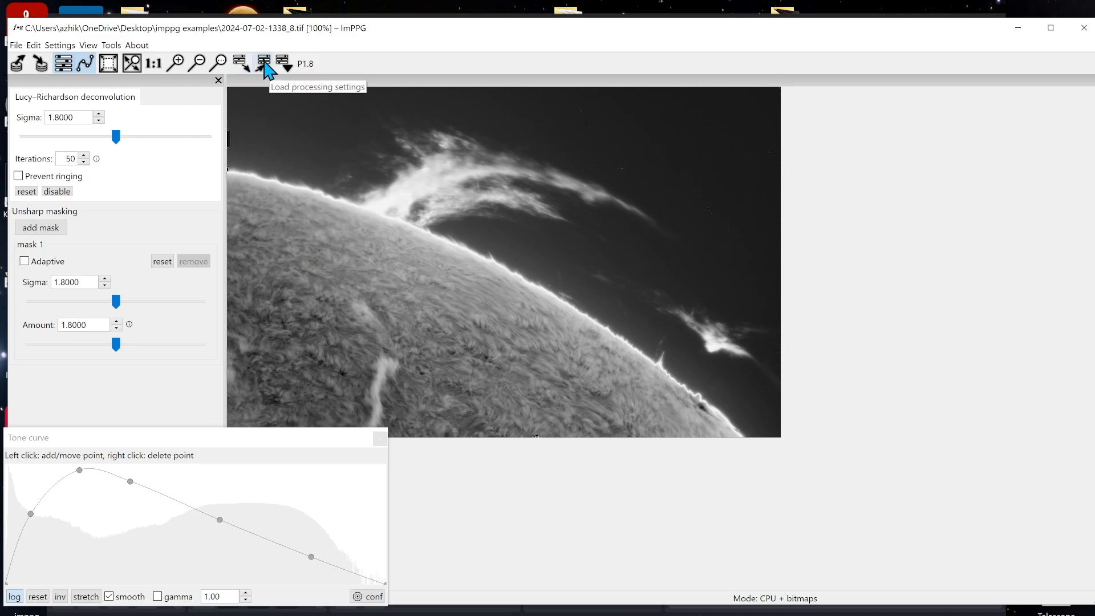
# Replace P1.8 with the P124 preset on the same image.
pyautogui.click(263, 62)
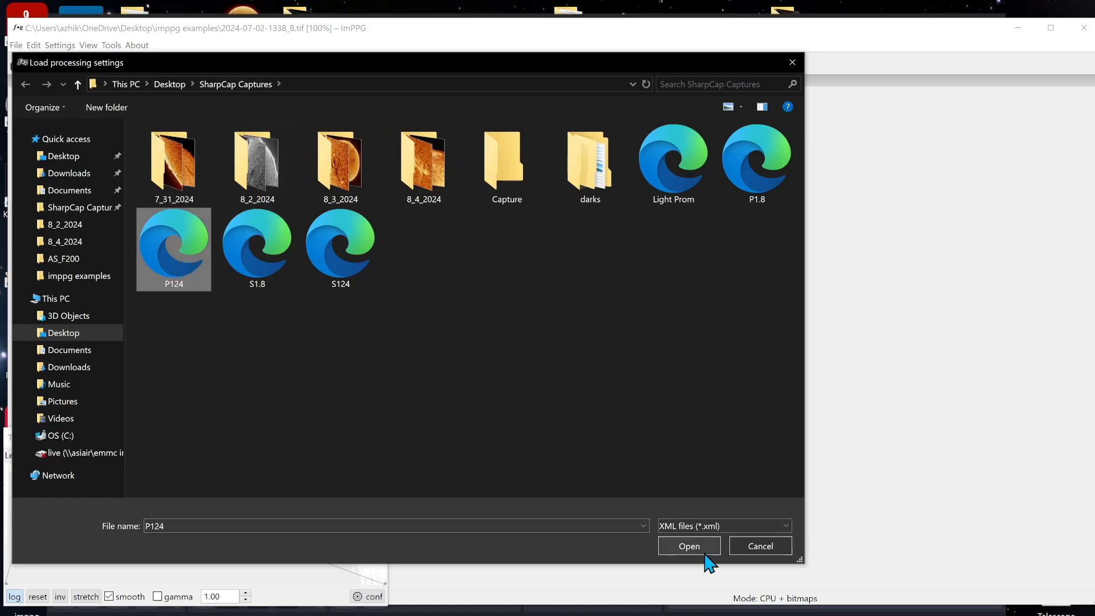
pyautogui.click(687, 545)
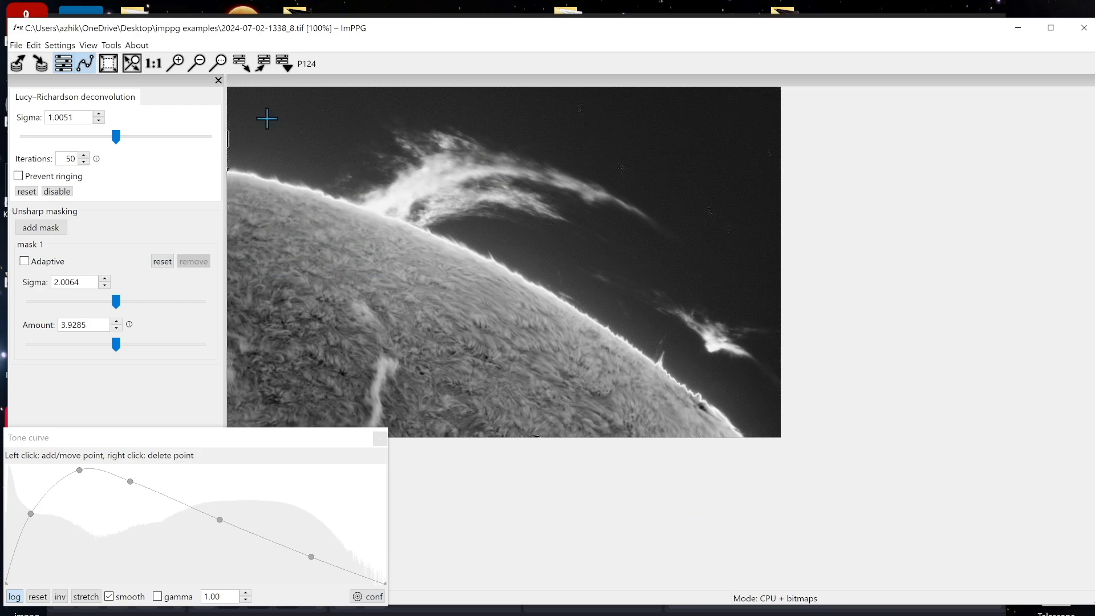
pyautogui.click(176, 63)
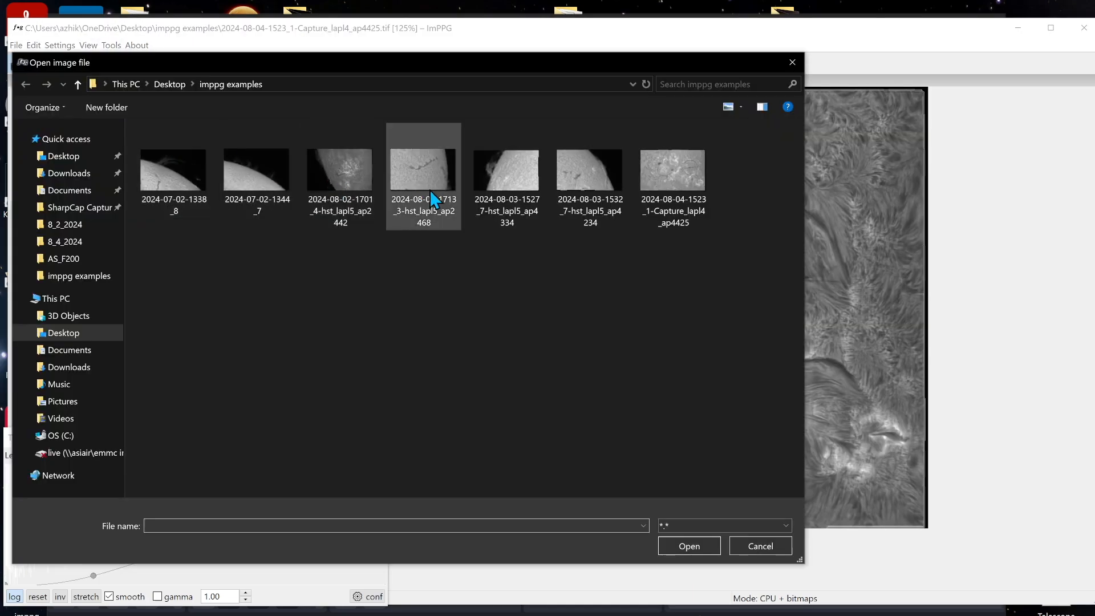
pyautogui.click(506, 170)
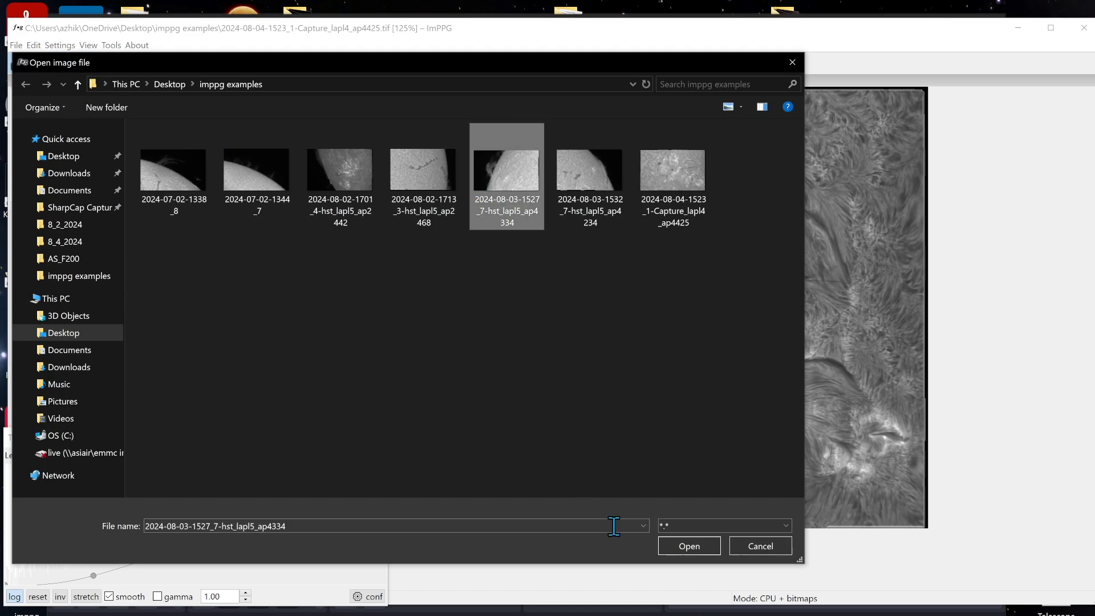
pyautogui.click(688, 545)
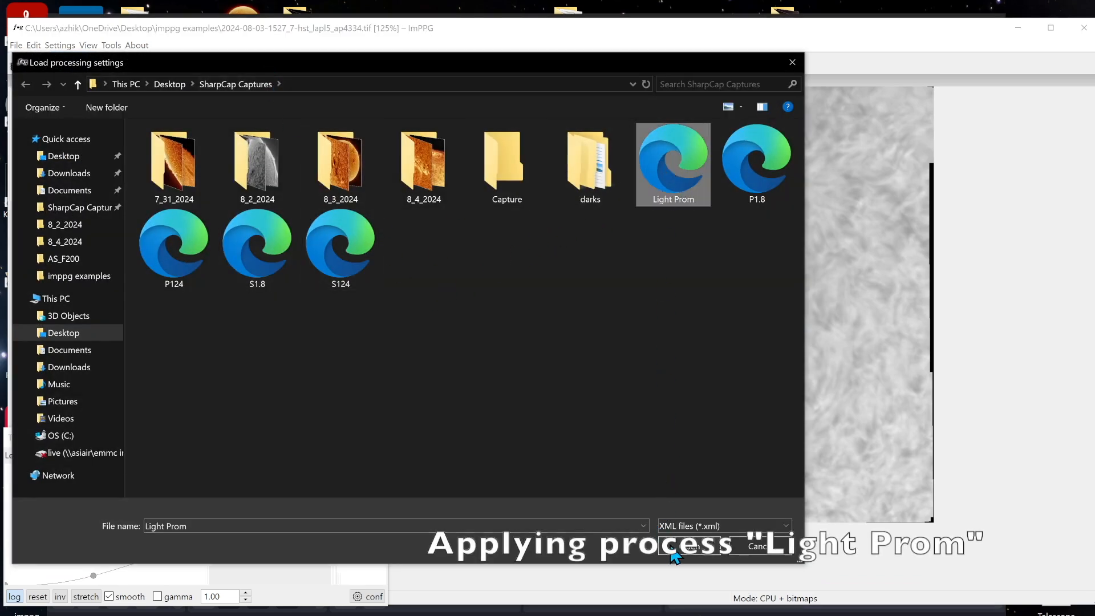
pyautogui.click(690, 546)
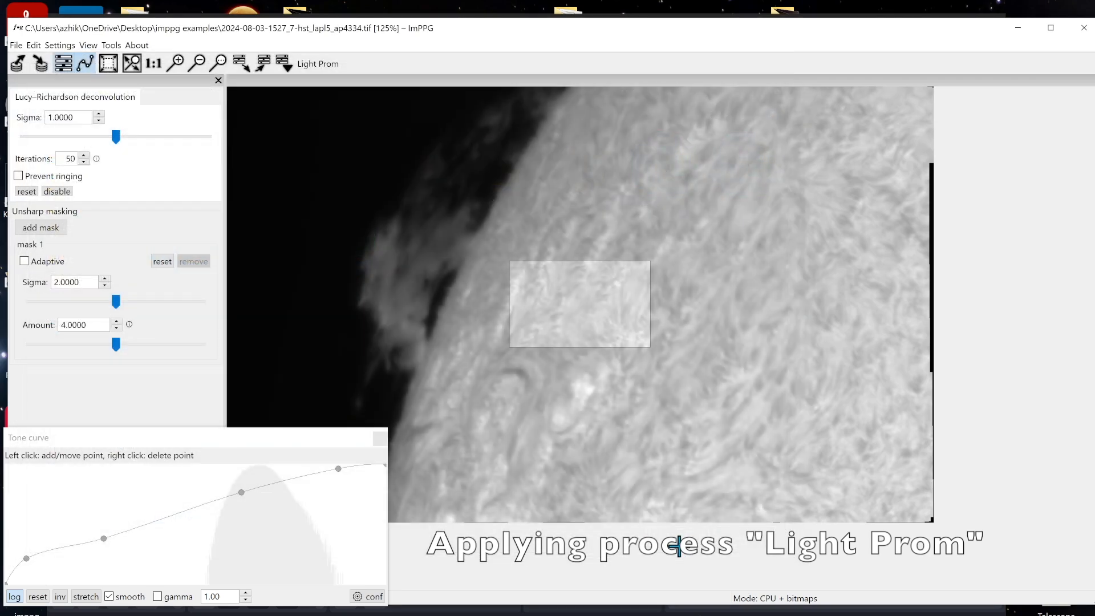
pyautogui.click(108, 63)
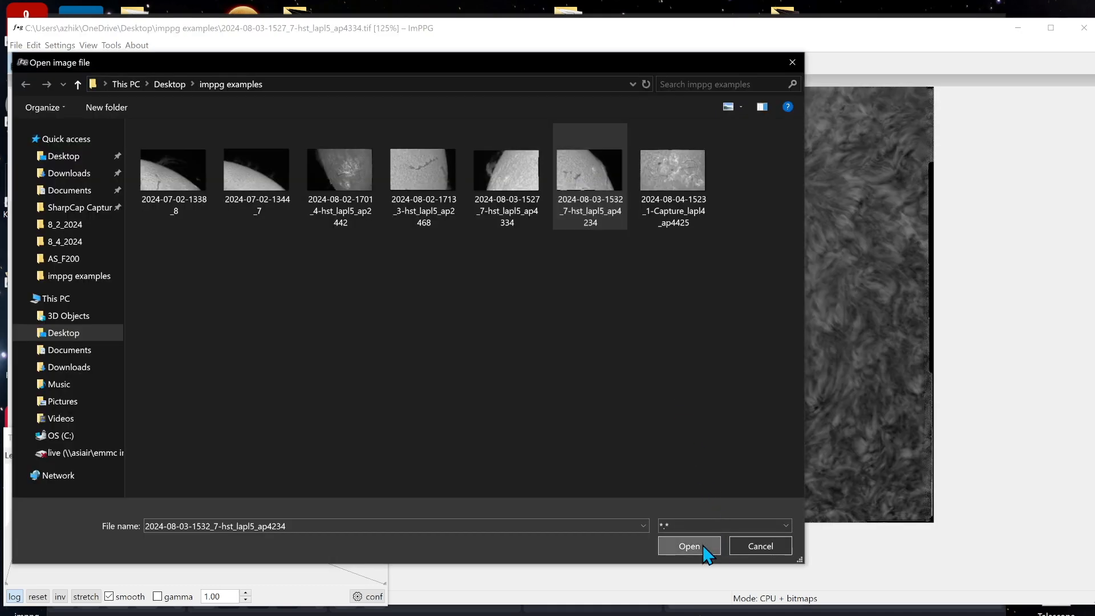
pyautogui.click(687, 546)
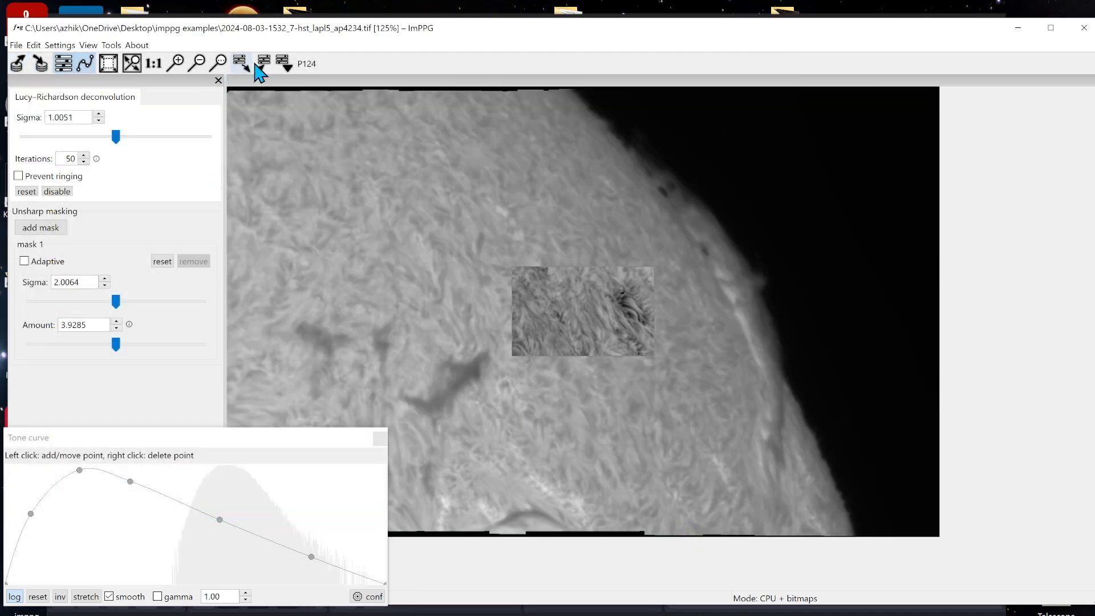
pyautogui.click(240, 62)
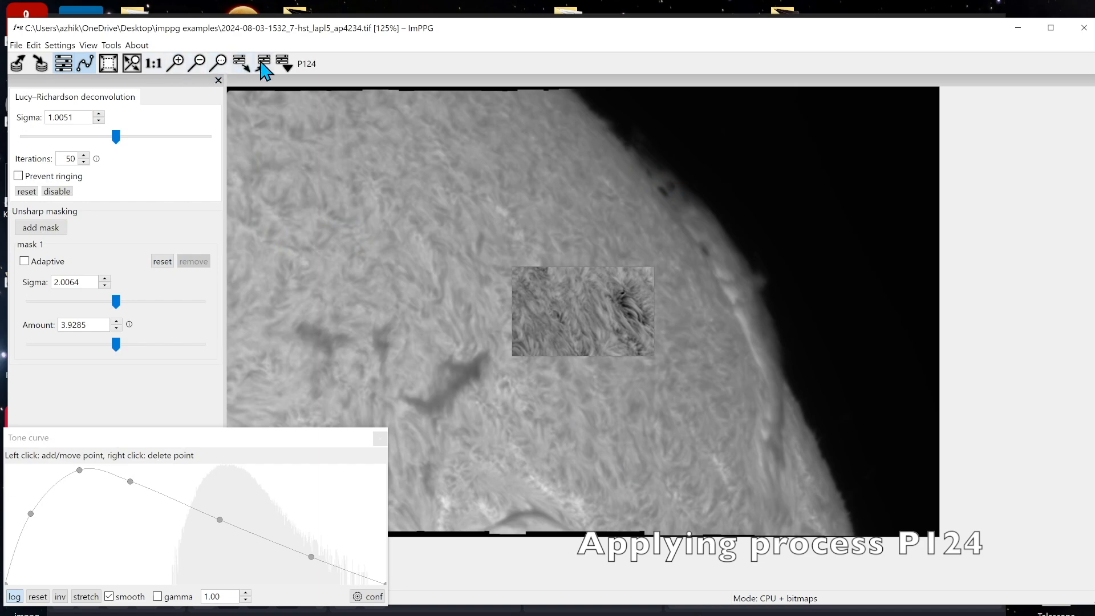
pyautogui.click(108, 63)
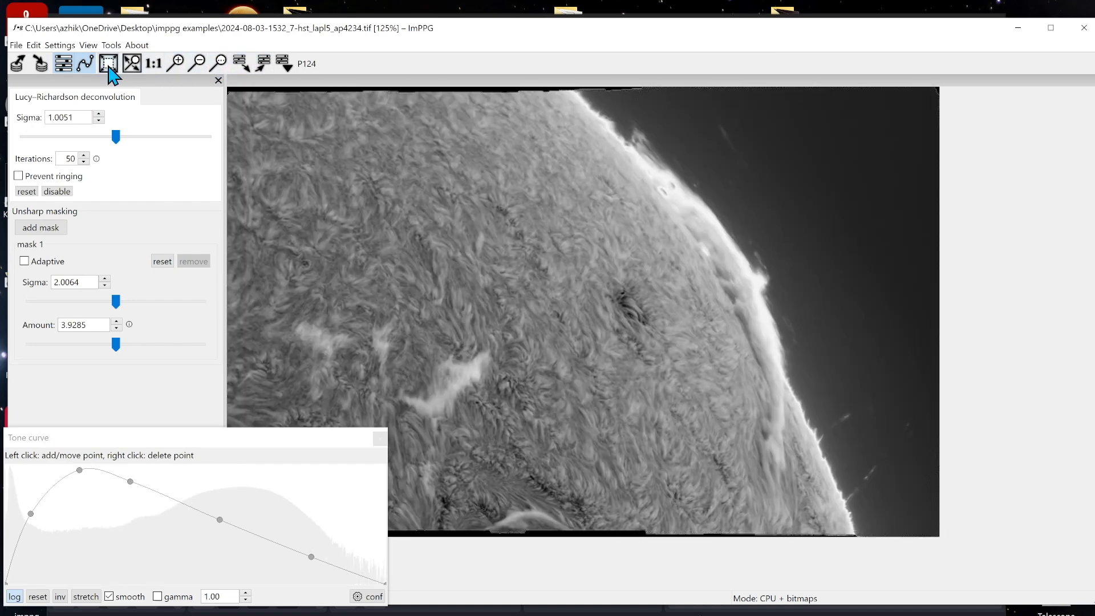
pyautogui.moveTo(271, 69)
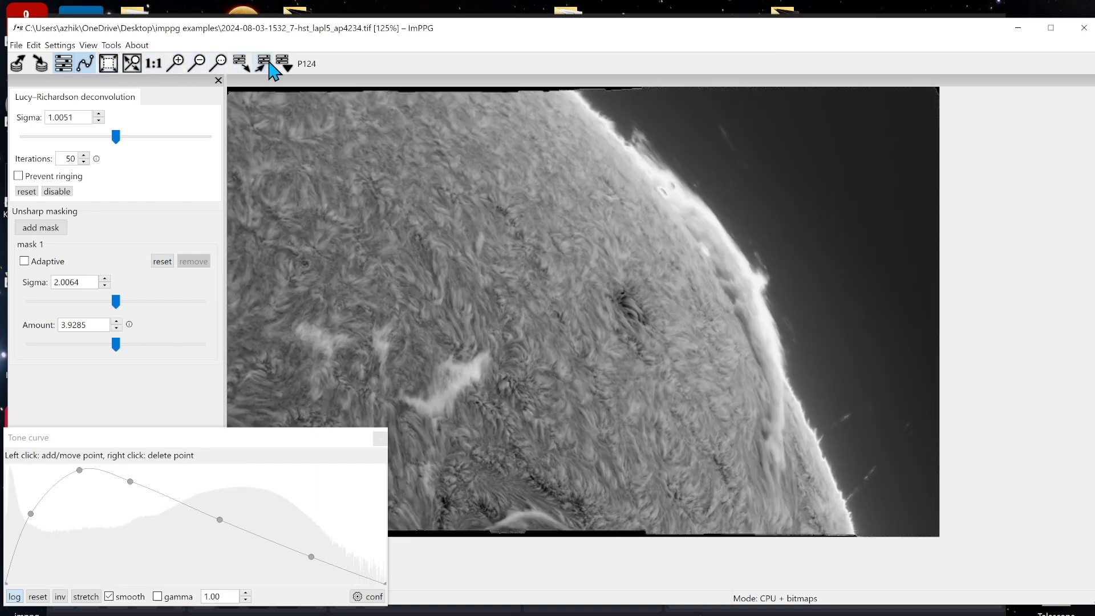
pyautogui.click(263, 63)
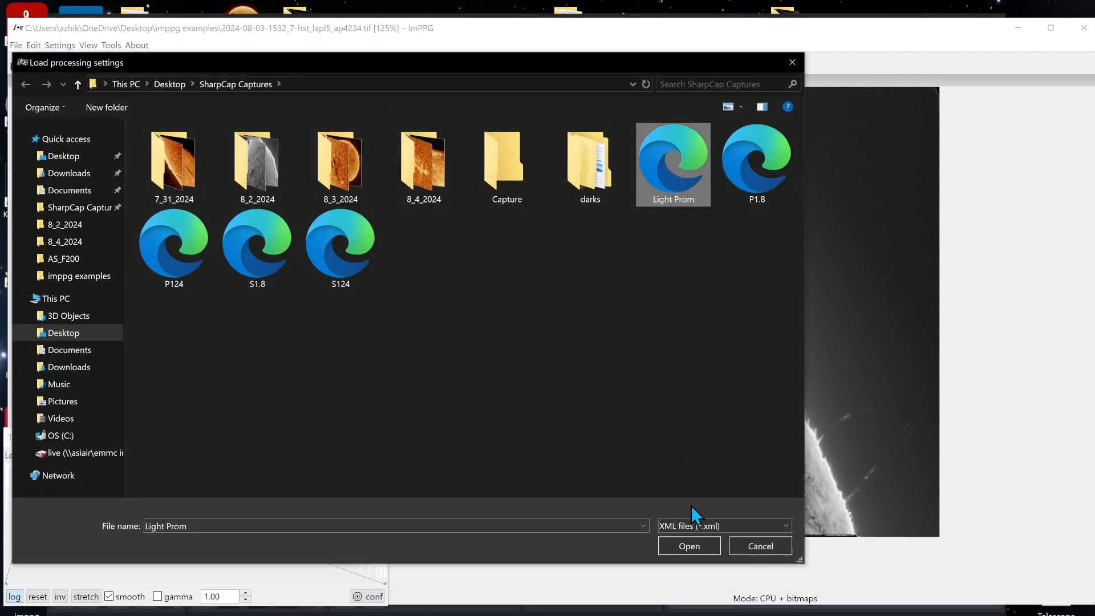
pyautogui.click(687, 545)
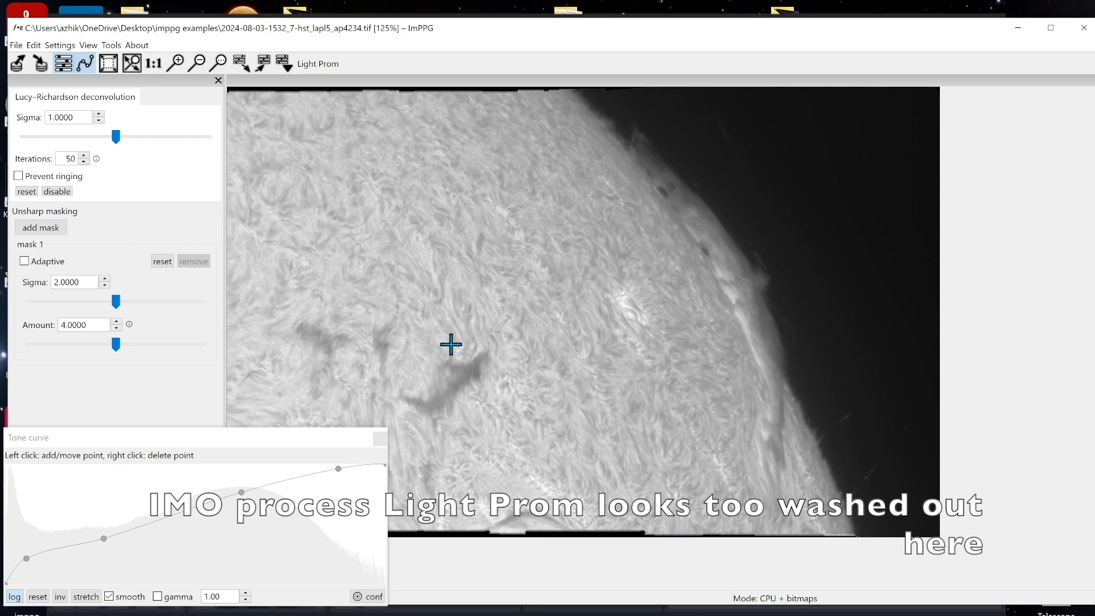
pyautogui.click(16, 62)
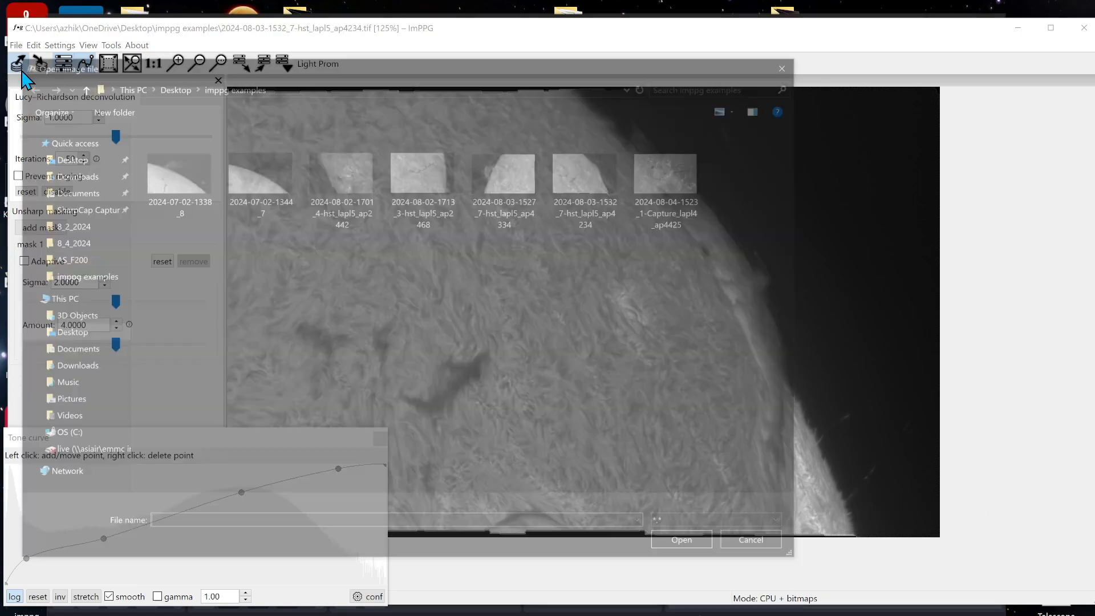
pyautogui.doubleClick(261, 176)
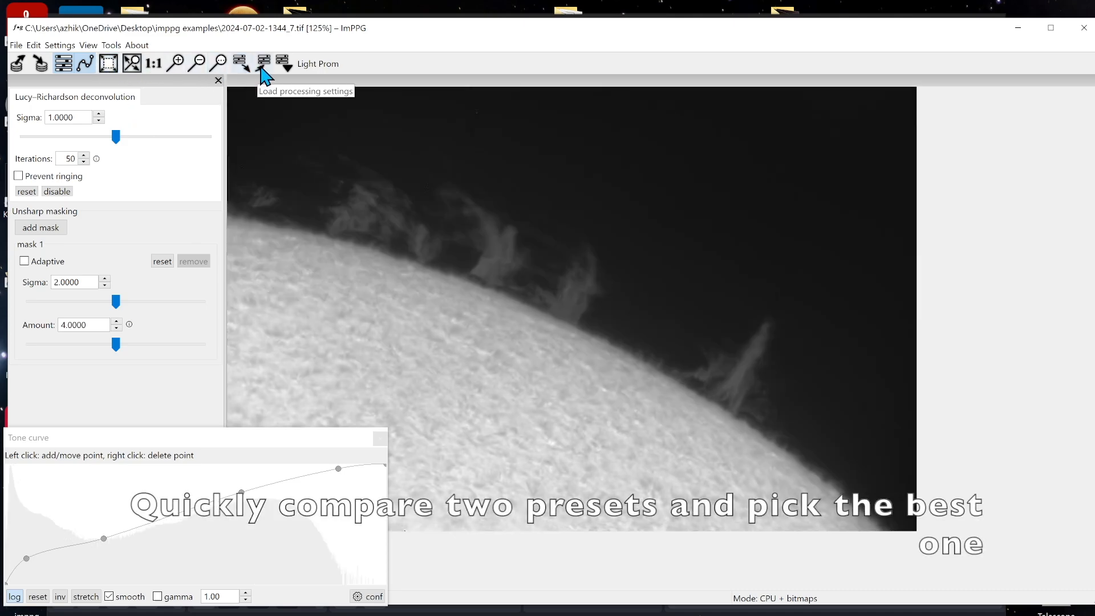
pyautogui.click(264, 63)
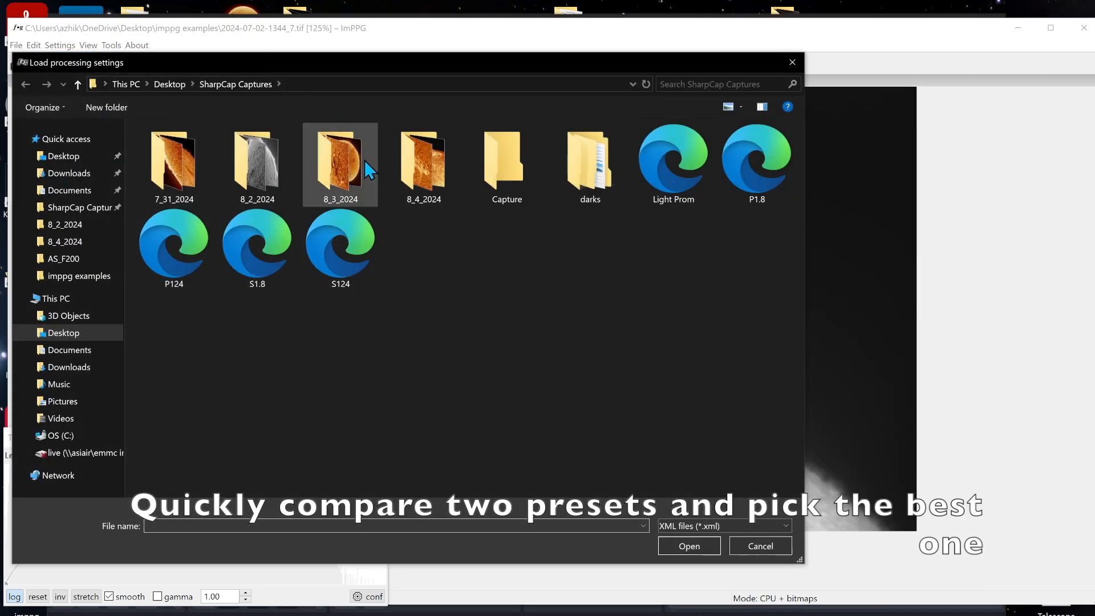
pyautogui.click(174, 249)
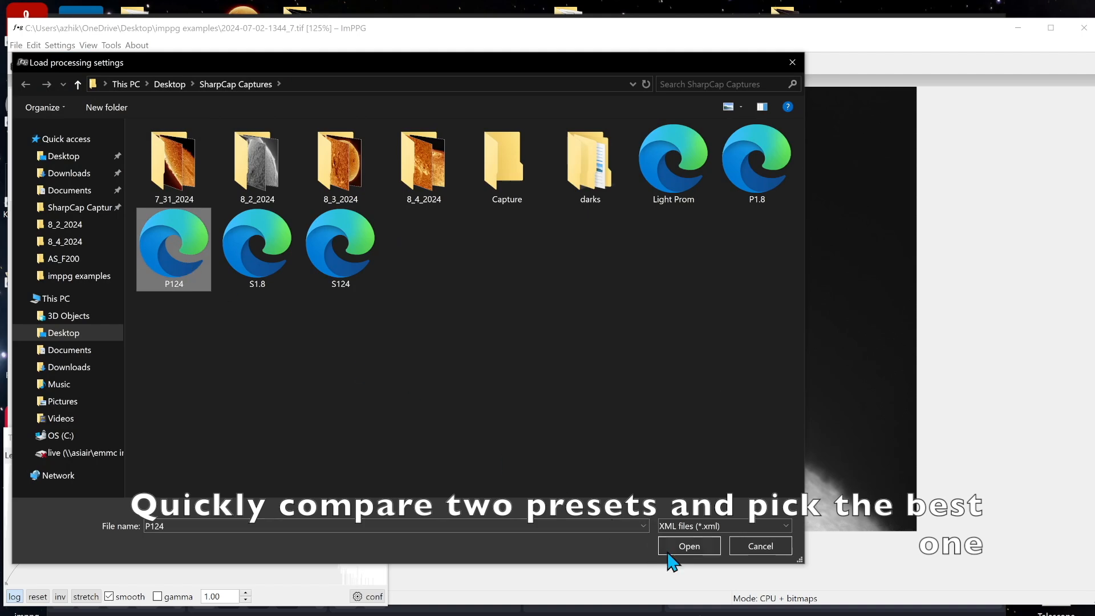
pyautogui.click(687, 545)
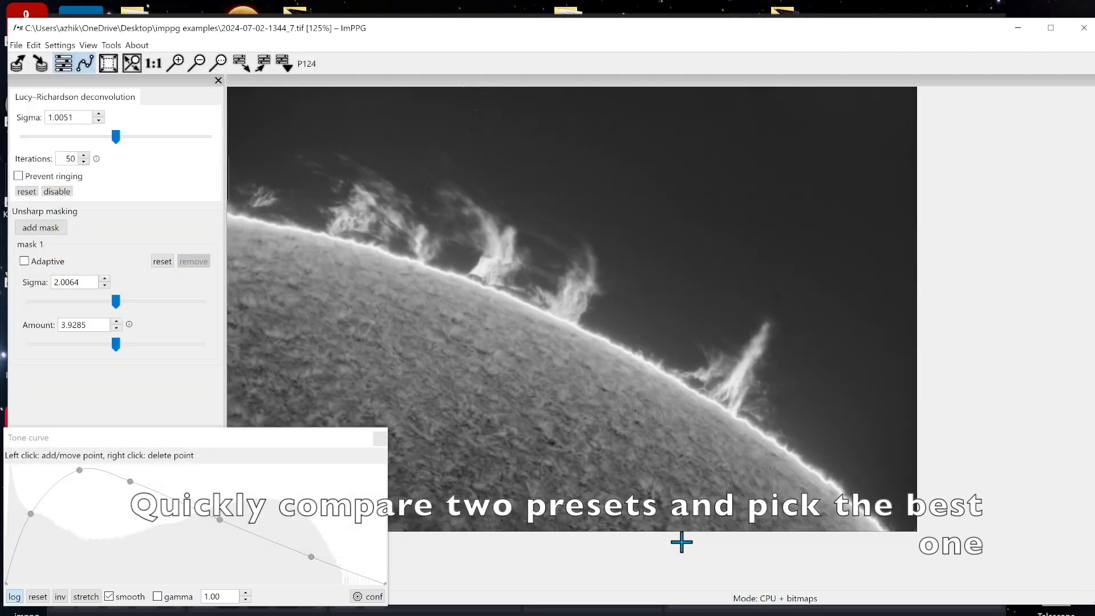
pyautogui.moveTo(678, 540)
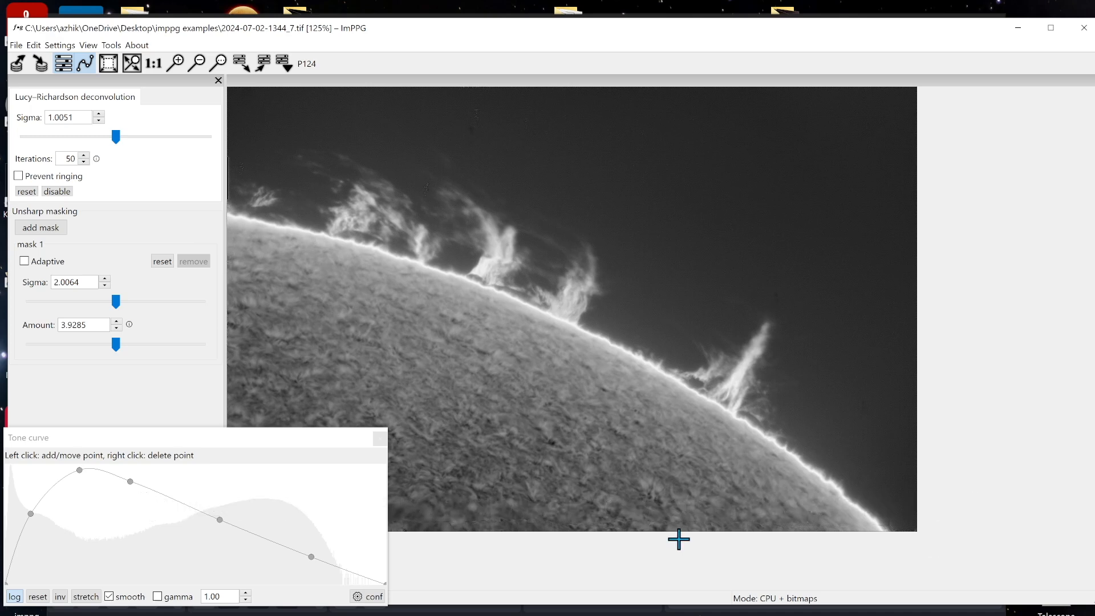
pyautogui.moveTo(669, 526)
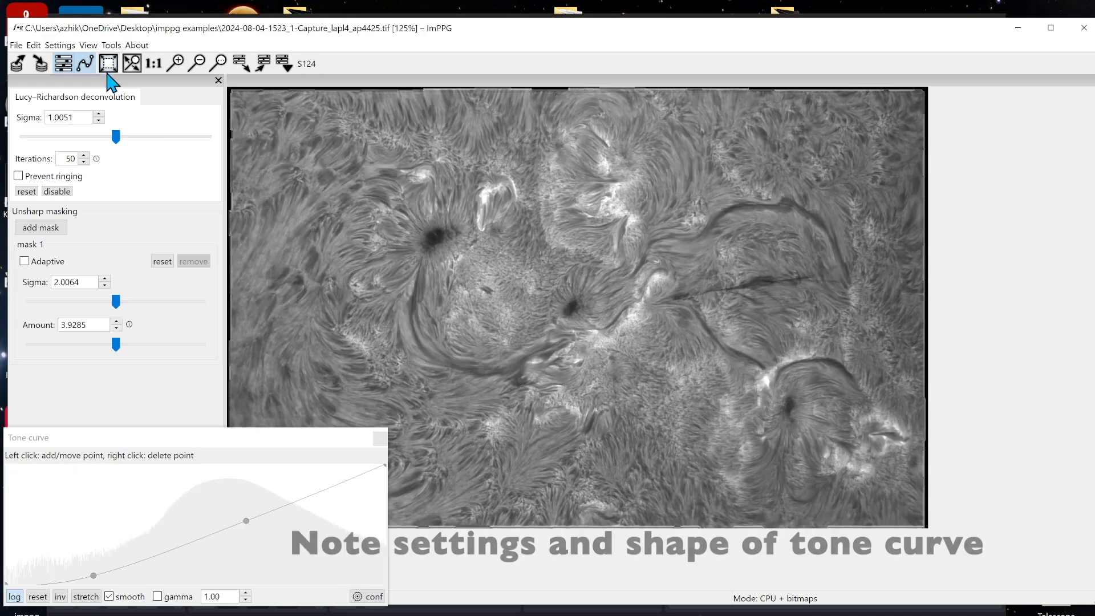
pyautogui.moveTo(115, 368)
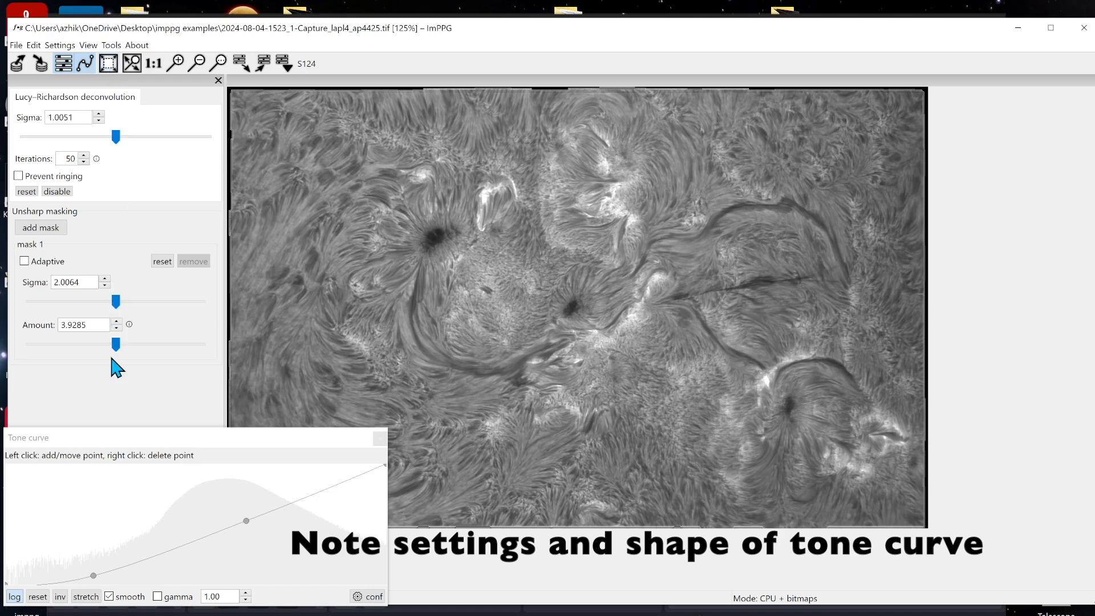
pyautogui.moveTo(89, 582)
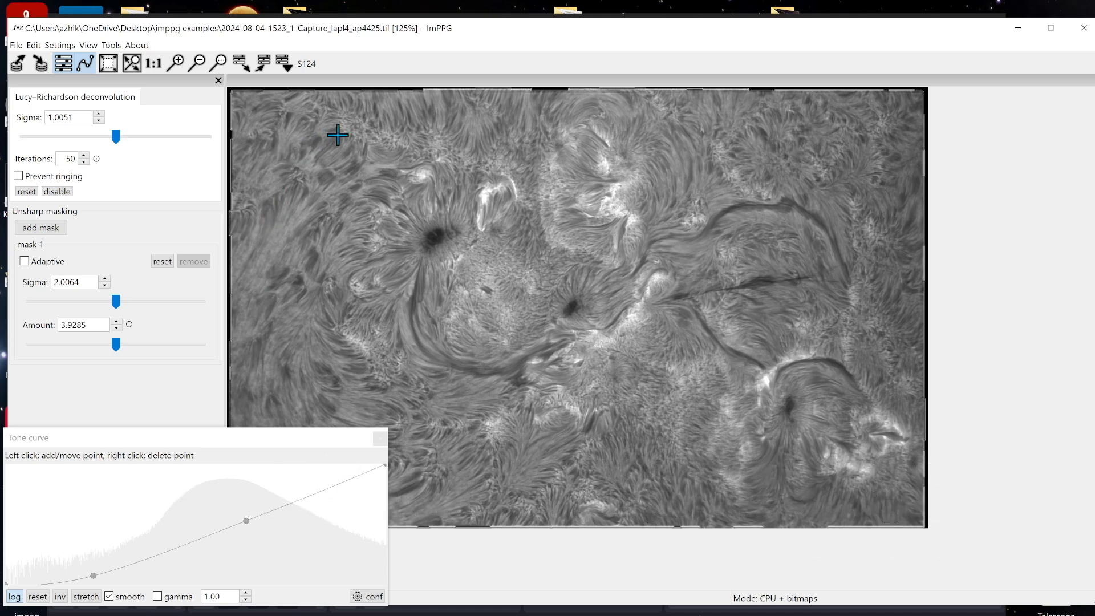
pyautogui.moveTo(380, 112)
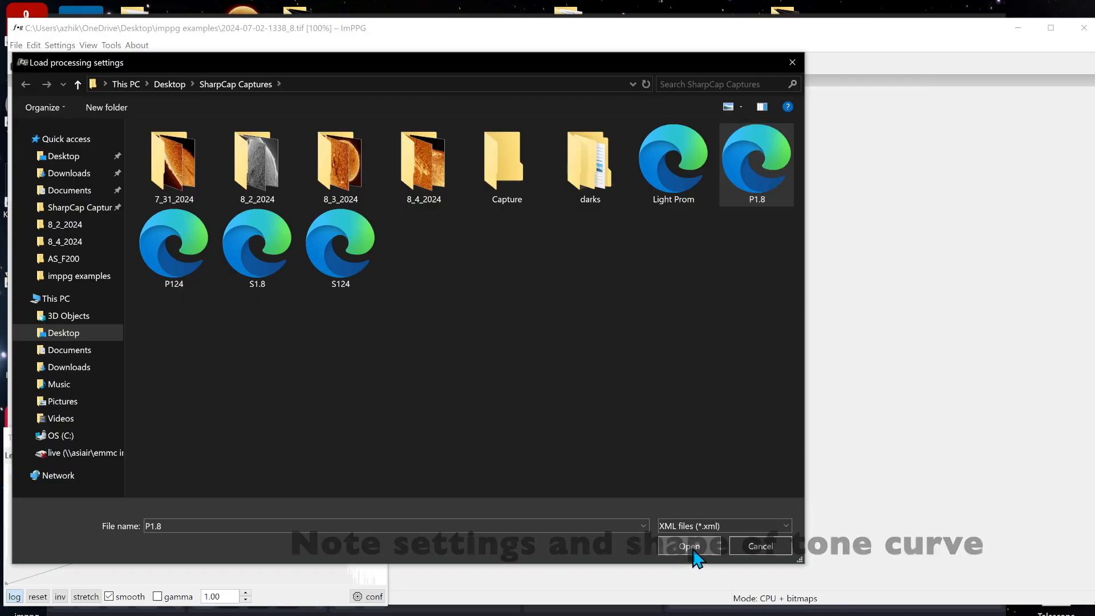
pyautogui.click(687, 545)
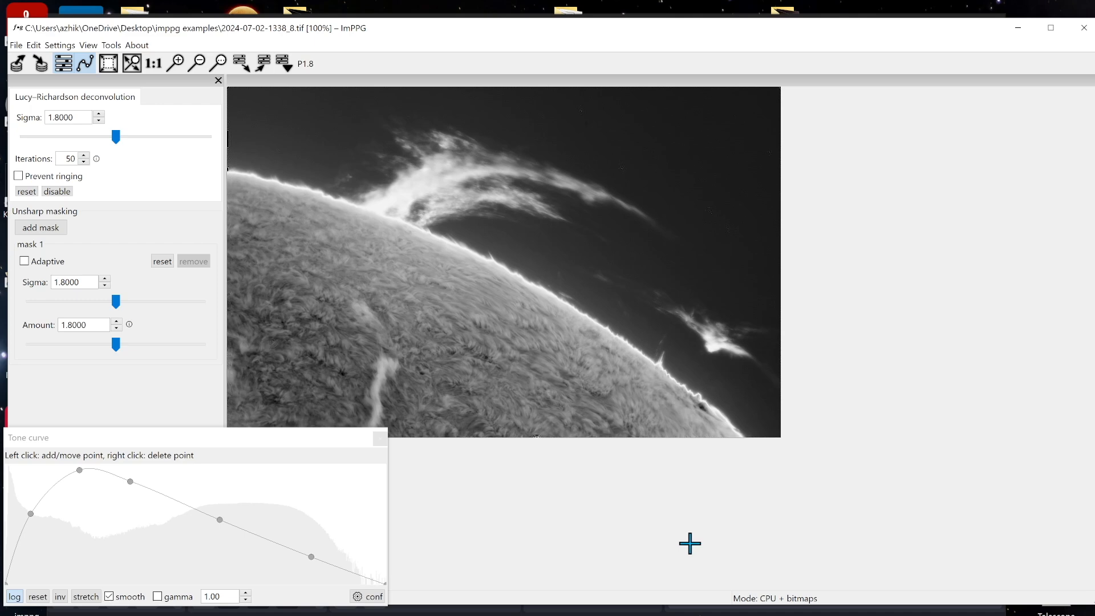
pyautogui.moveTo(548, 441)
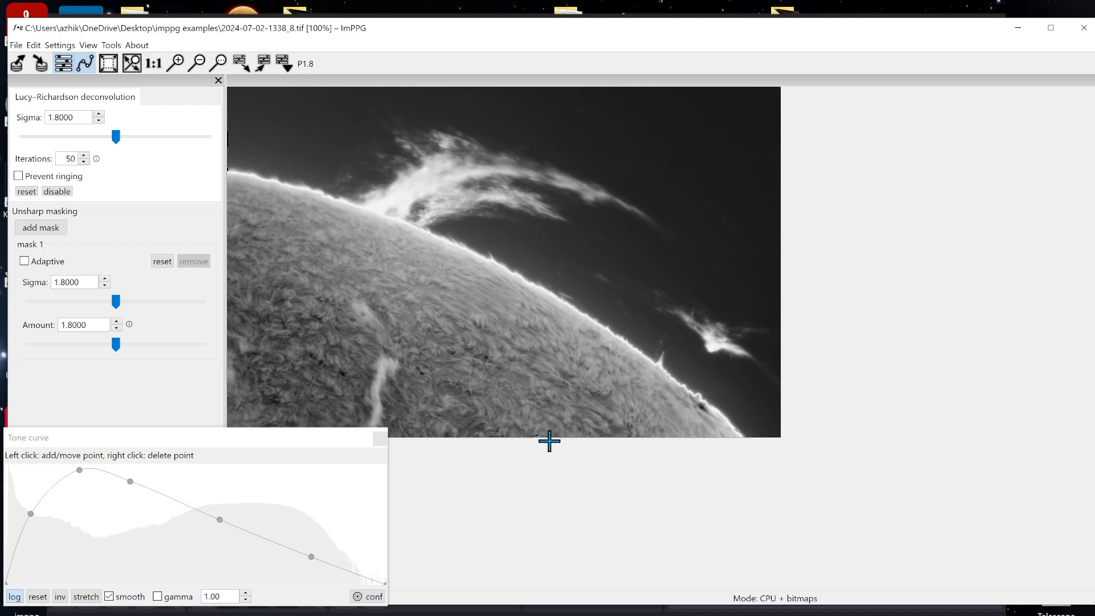
pyautogui.moveTo(466, 445)
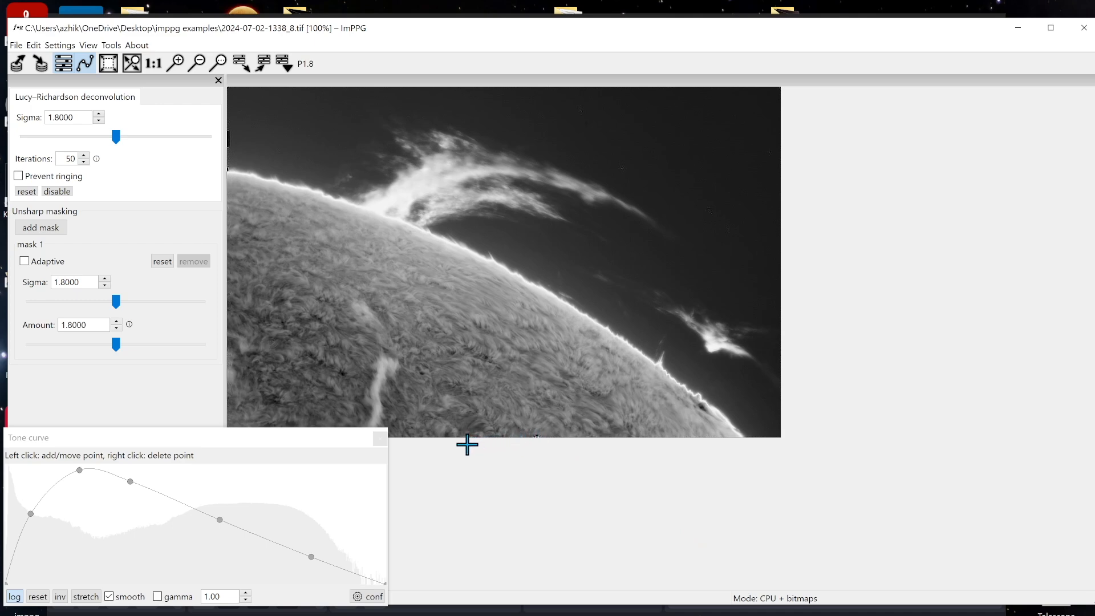
pyautogui.moveTo(309, 250)
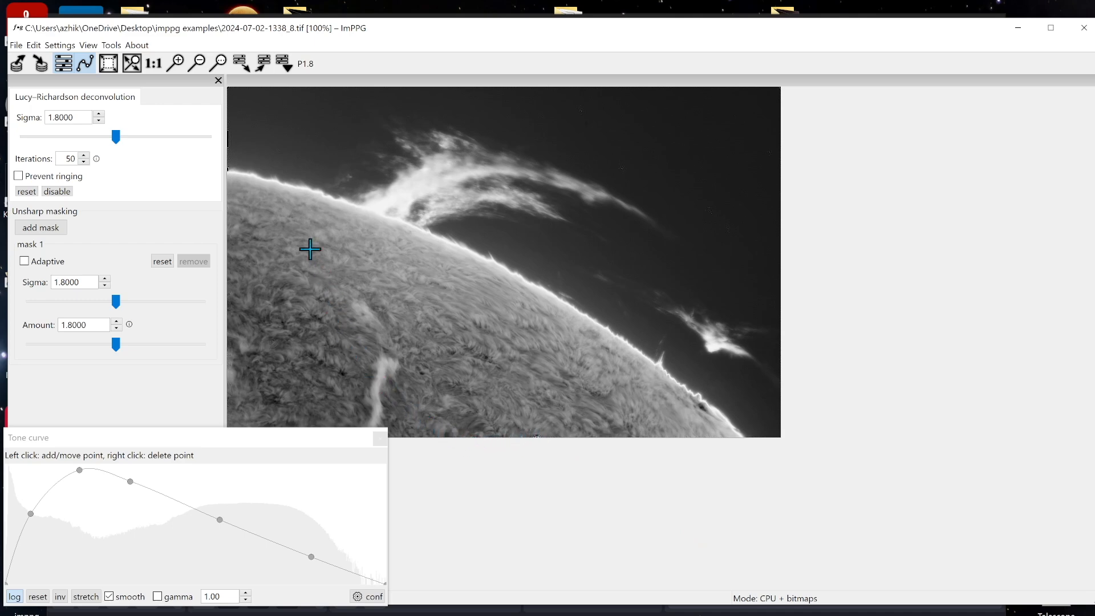
pyautogui.moveTo(263, 102)
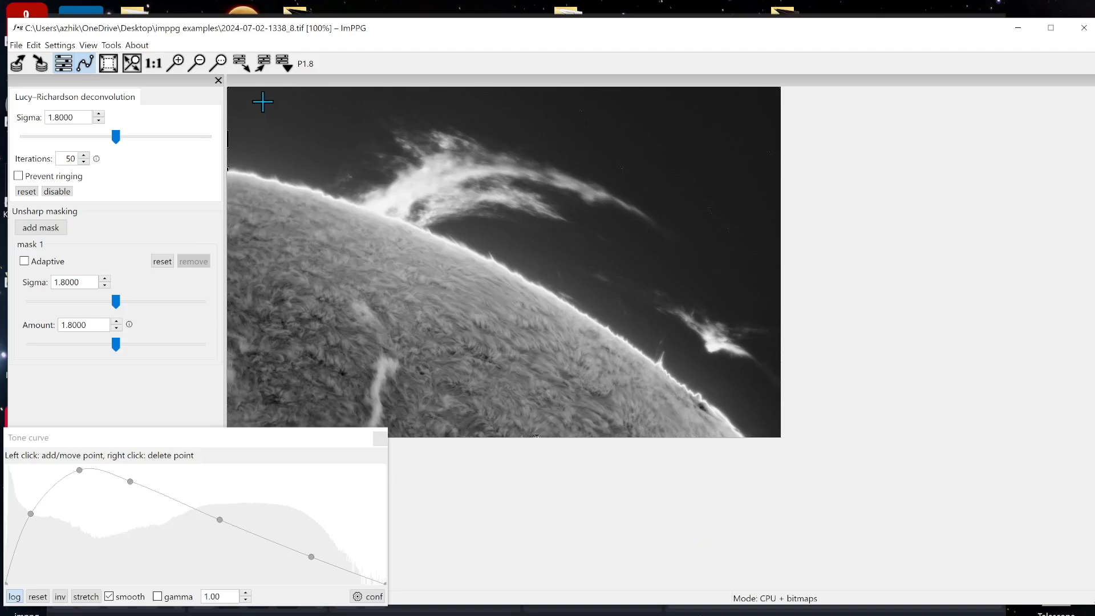
pyautogui.moveTo(247, 100)
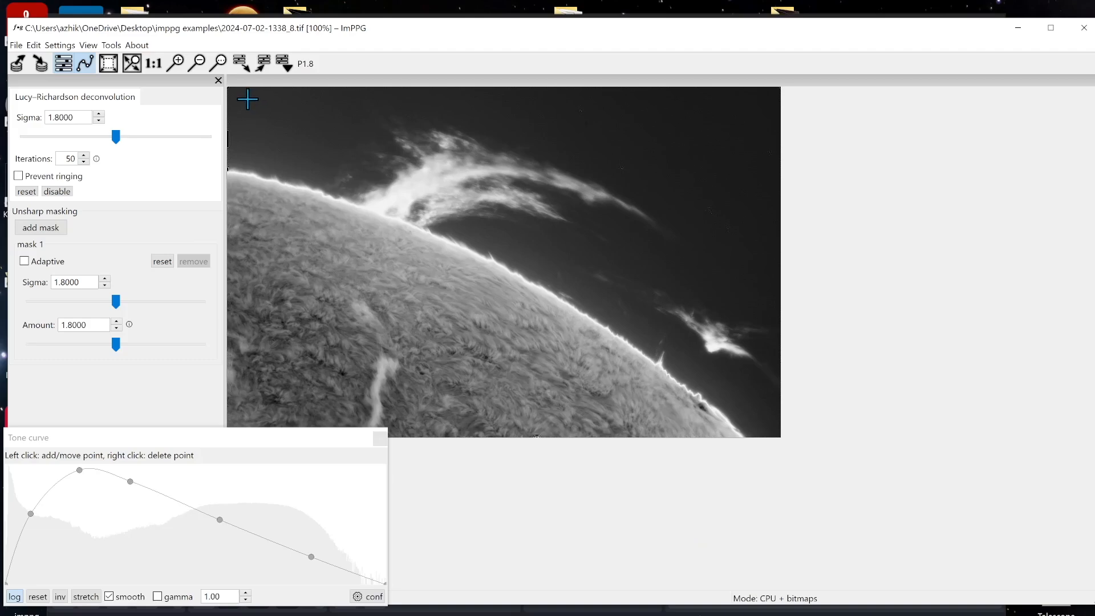
pyautogui.moveTo(247, 88)
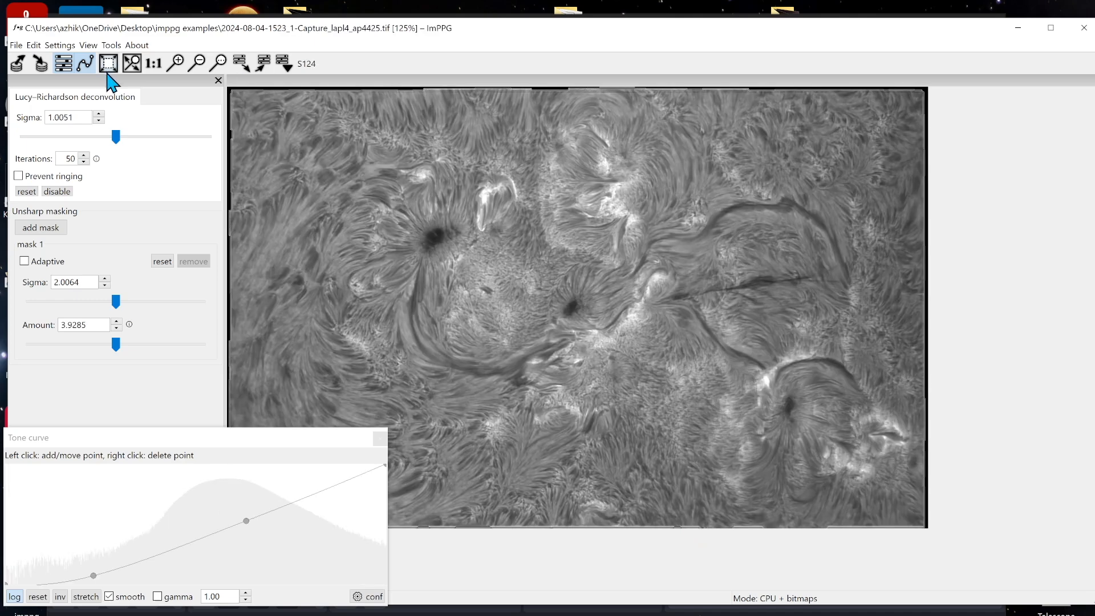
pyautogui.moveTo(116, 368)
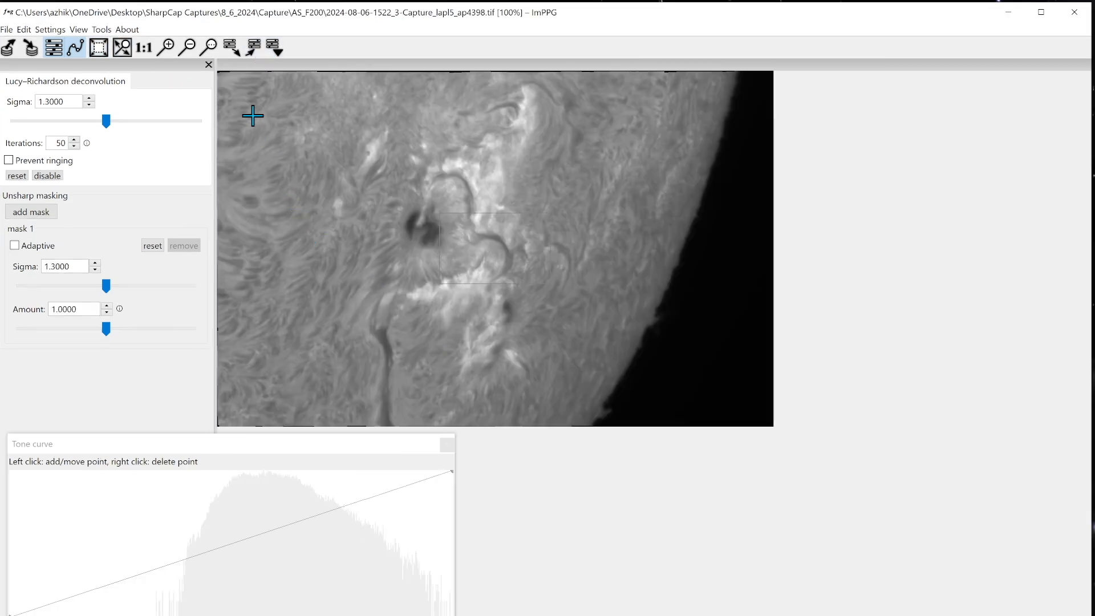
pyautogui.moveTo(230, 47)
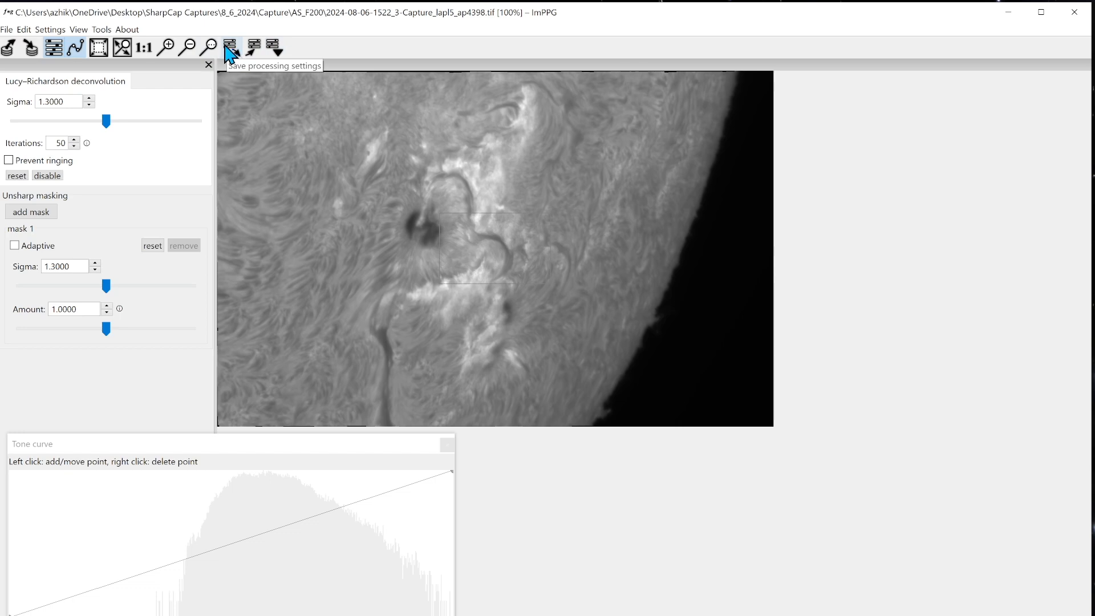
pyautogui.moveTo(102, 475)
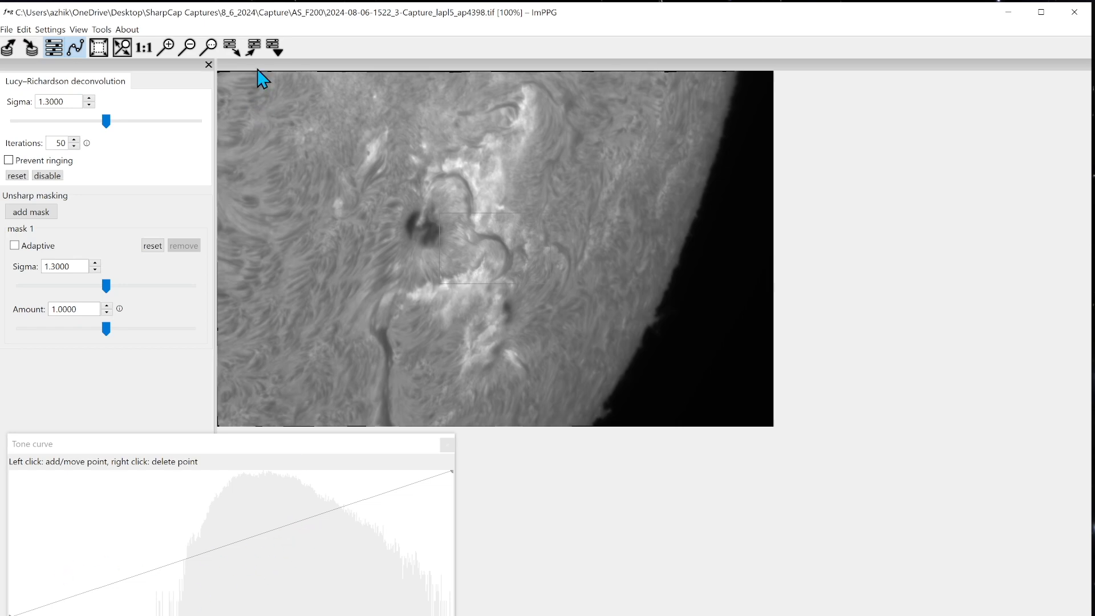
pyautogui.moveTo(255, 49)
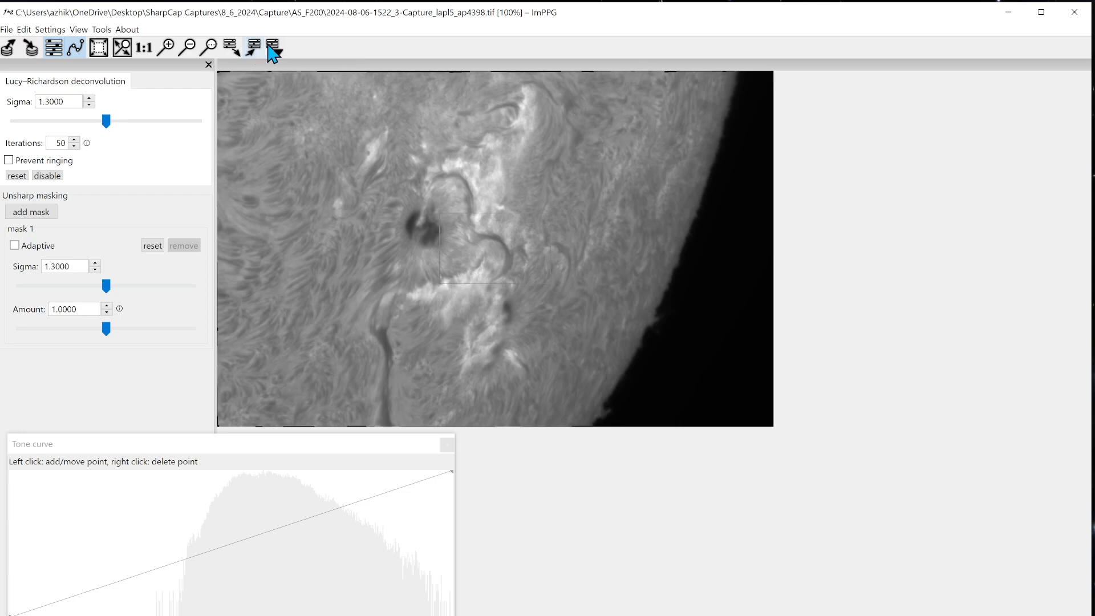
pyautogui.moveTo(272, 48)
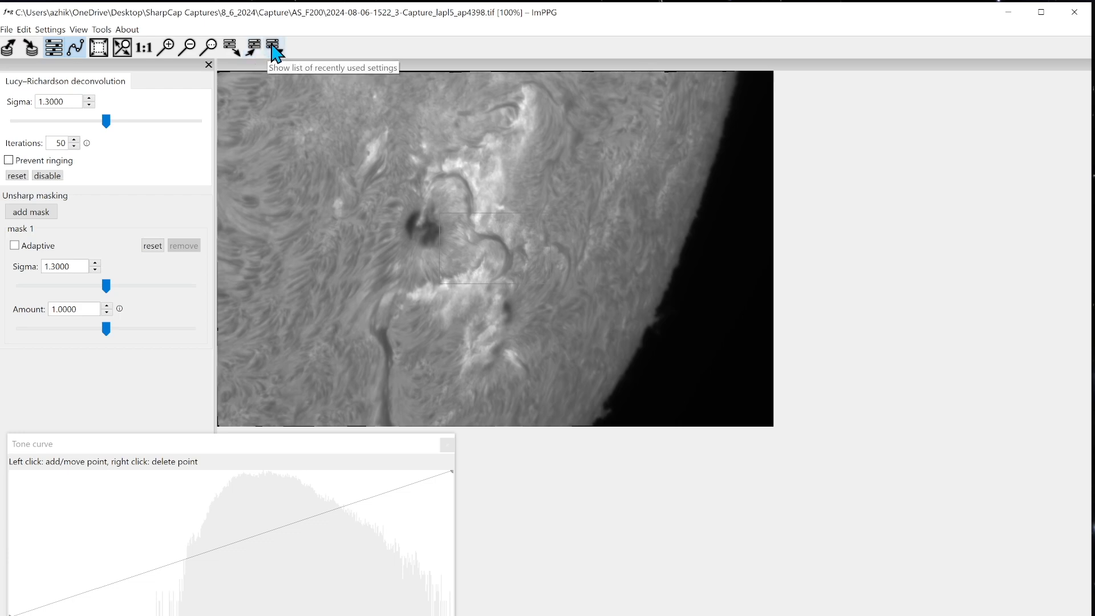
pyautogui.moveTo(257, 48)
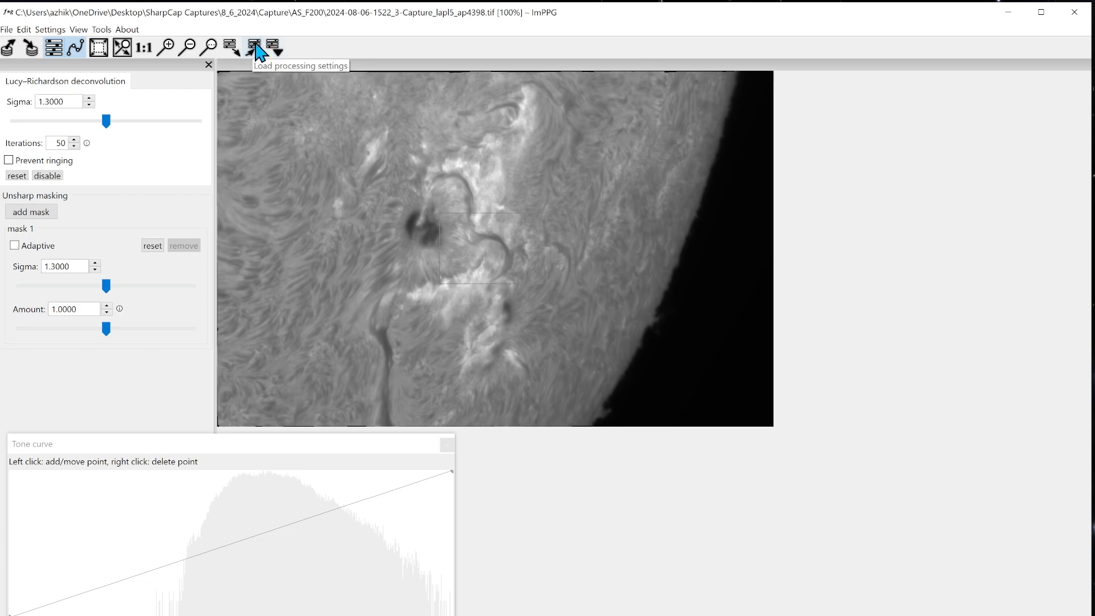
pyautogui.click(253, 48)
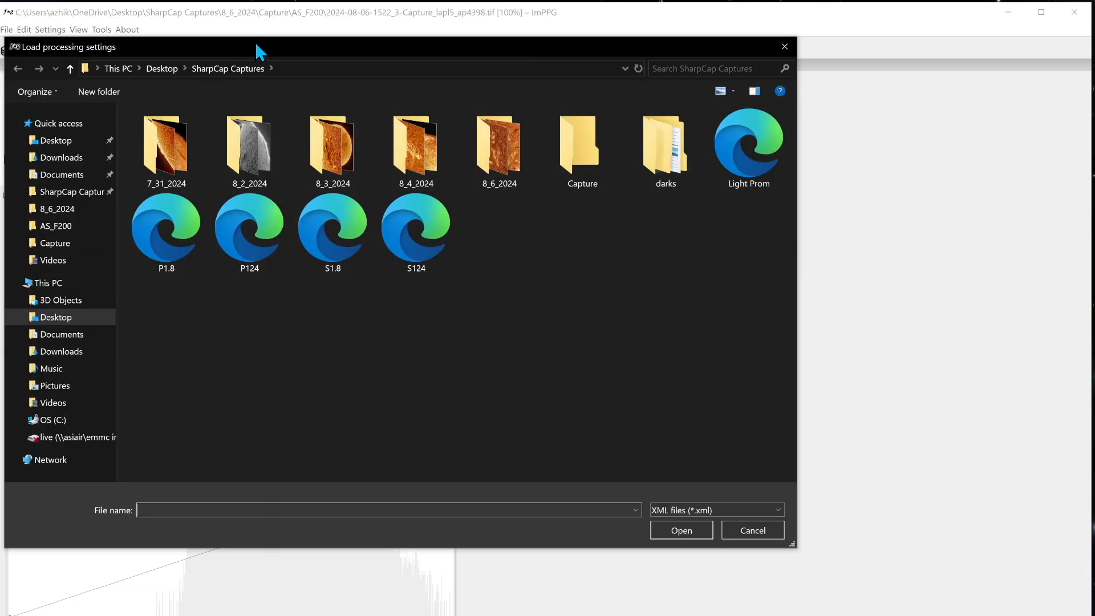
pyautogui.moveTo(750, 221)
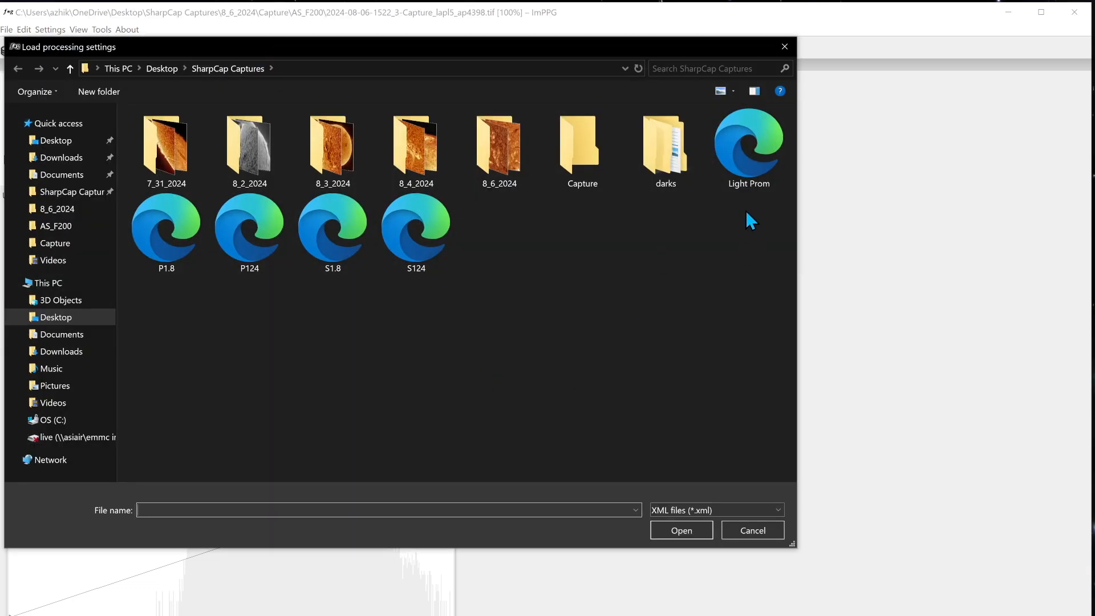
pyautogui.moveTo(143, 373)
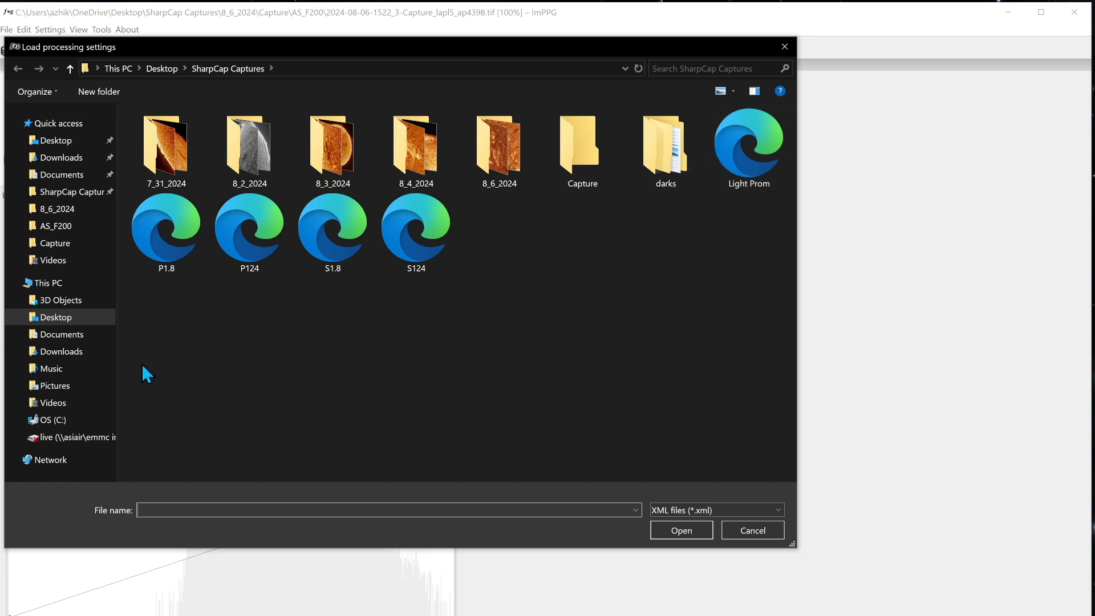
pyautogui.moveTo(164, 248)
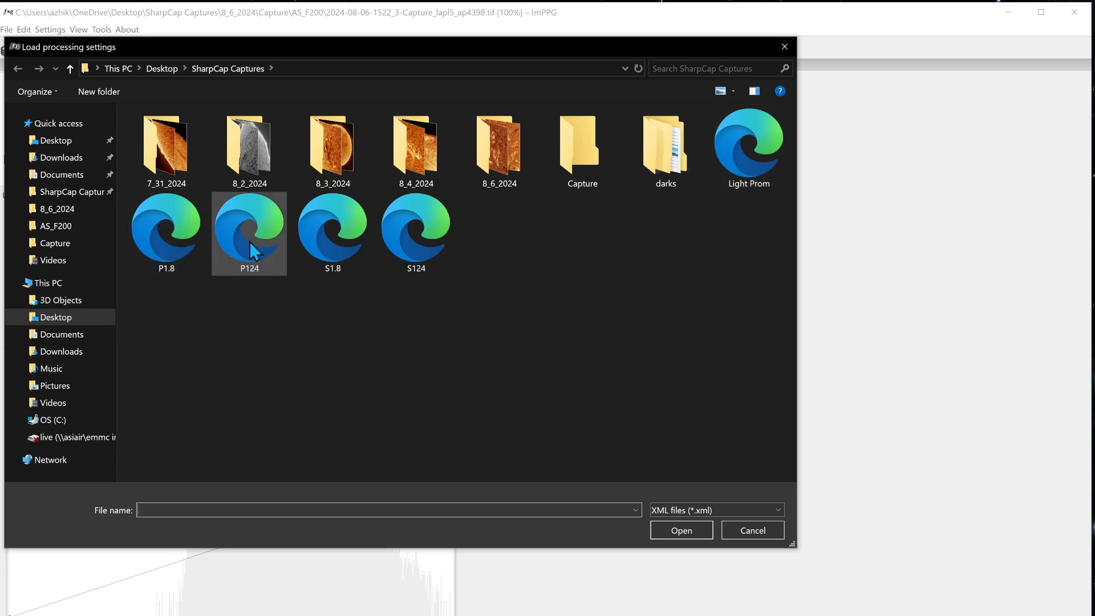
pyautogui.click(333, 234)
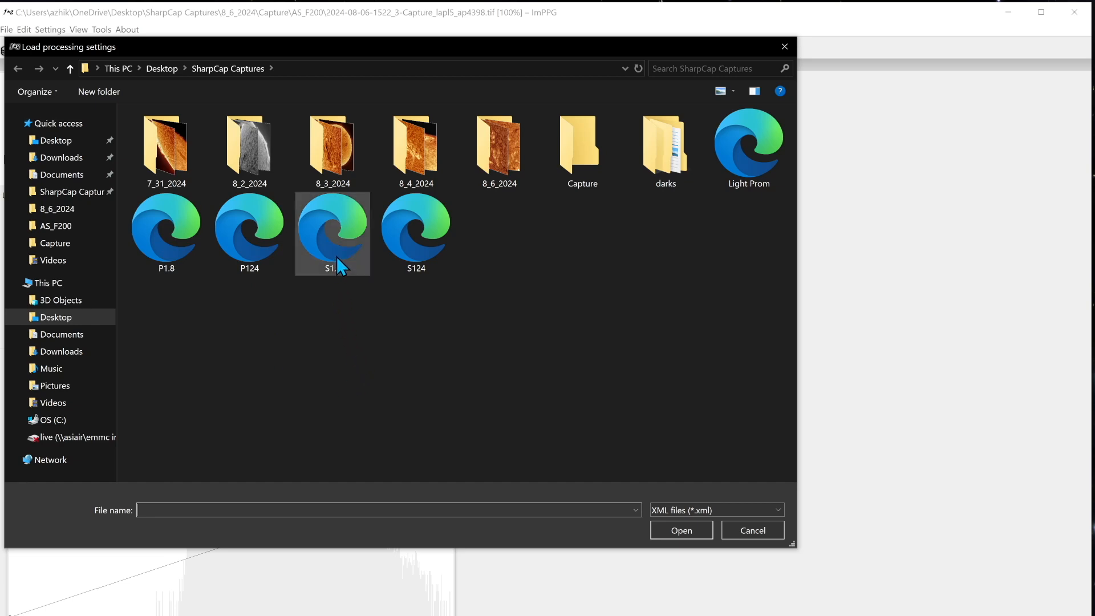
pyautogui.moveTo(416, 238)
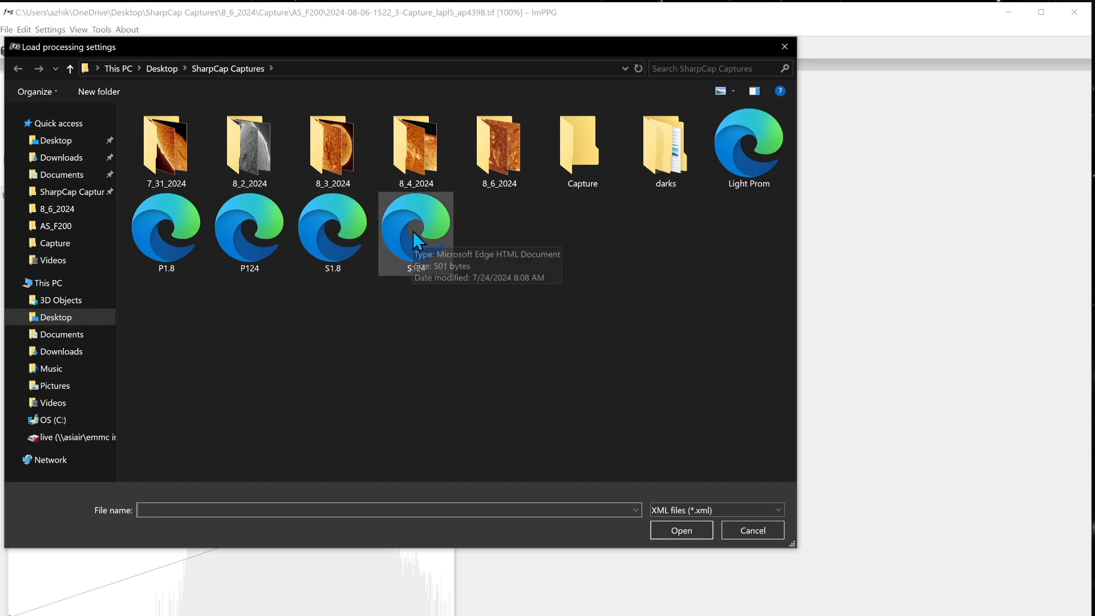
pyautogui.click(415, 230)
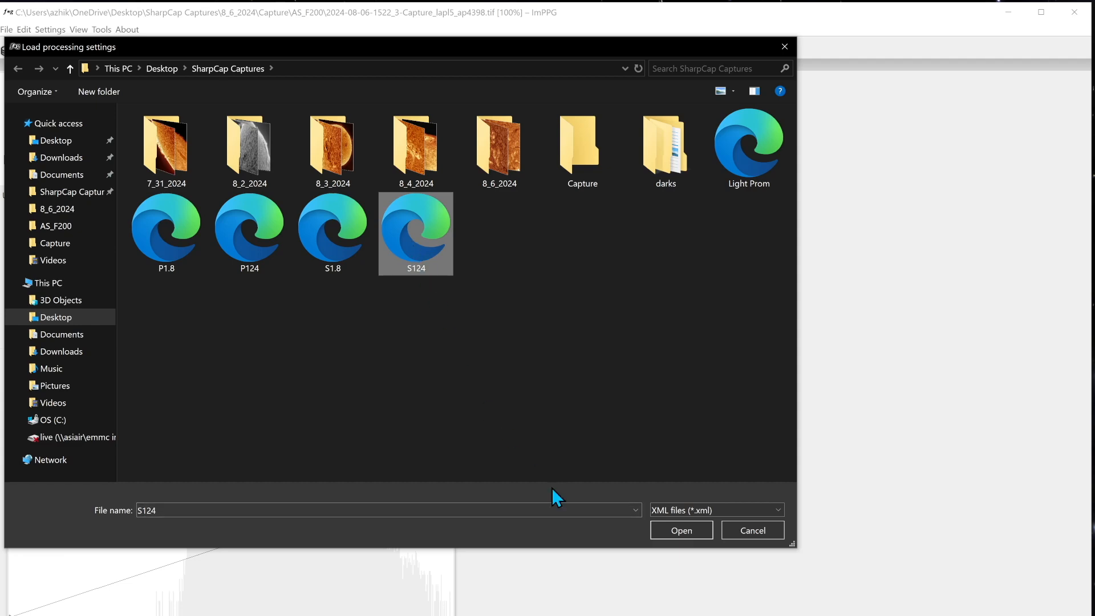
pyautogui.click(679, 529)
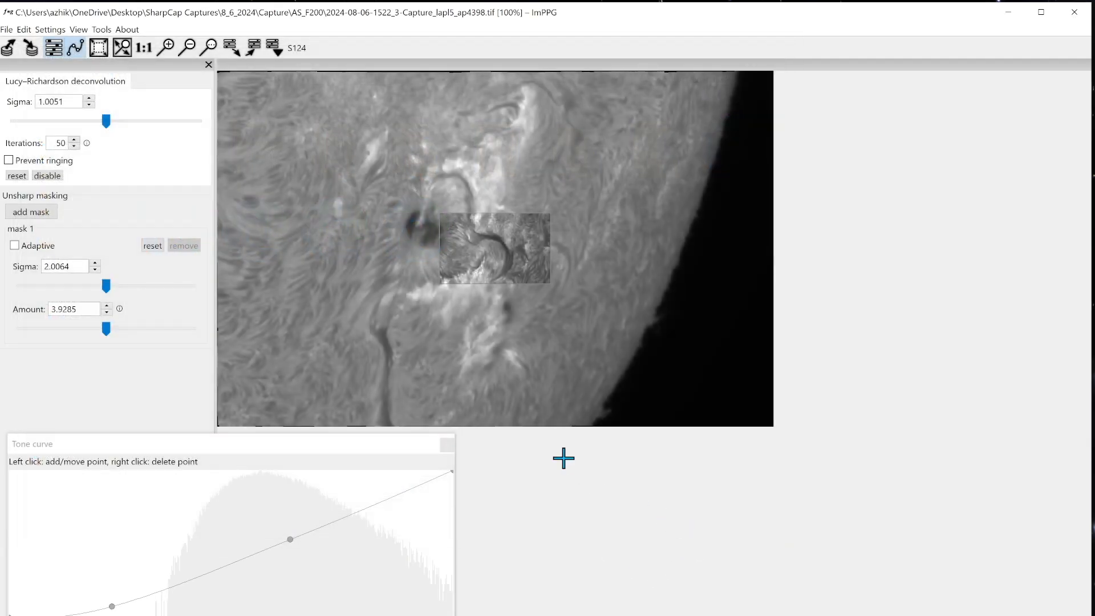
pyautogui.moveTo(478, 218)
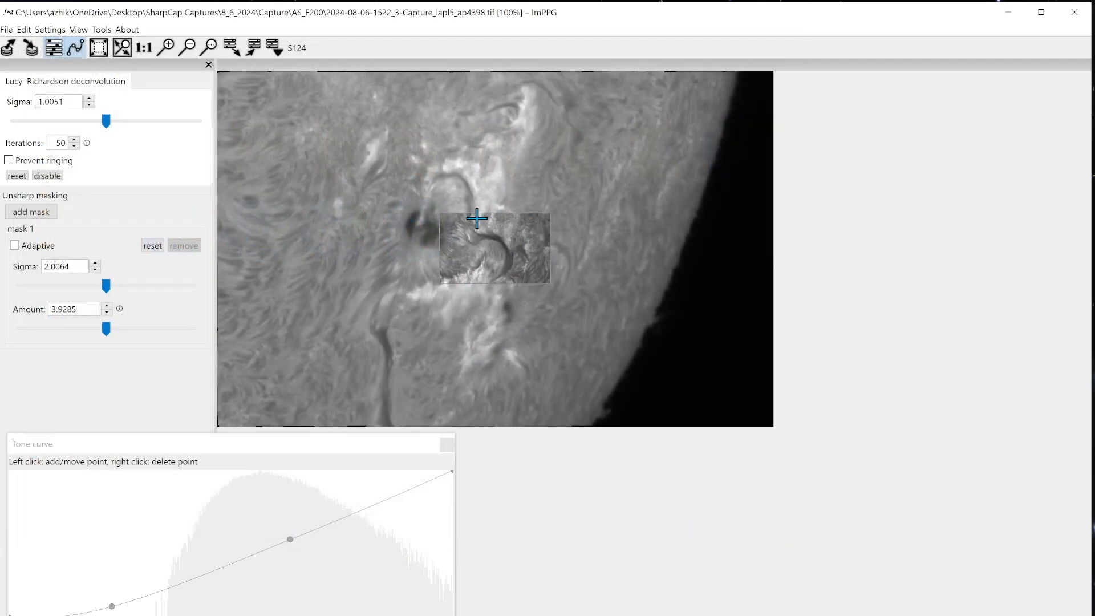
pyautogui.click(97, 47)
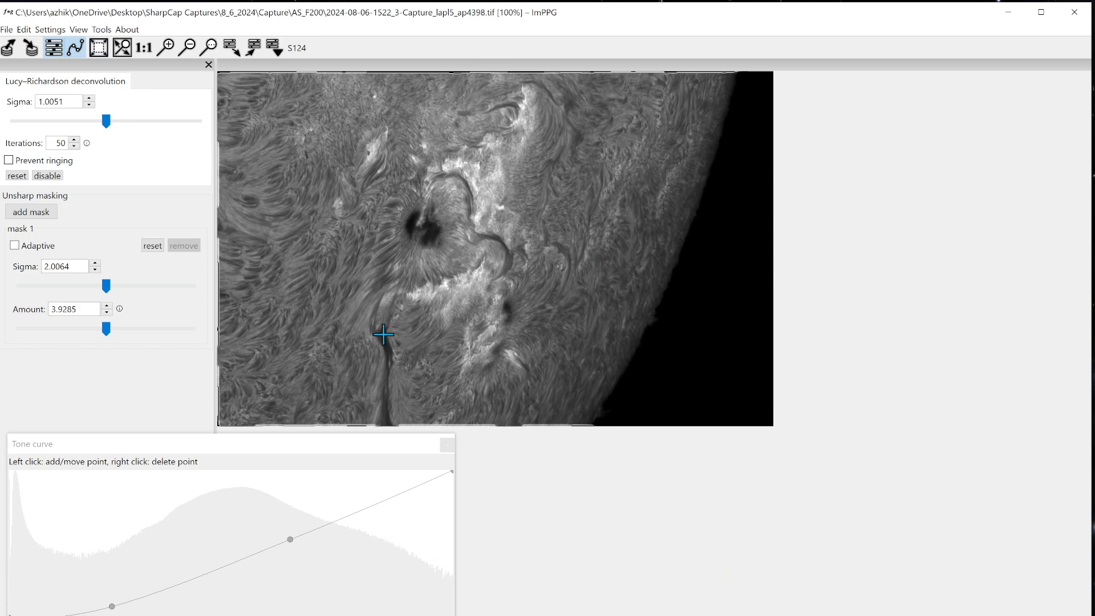
pyautogui.moveTo(481, 382)
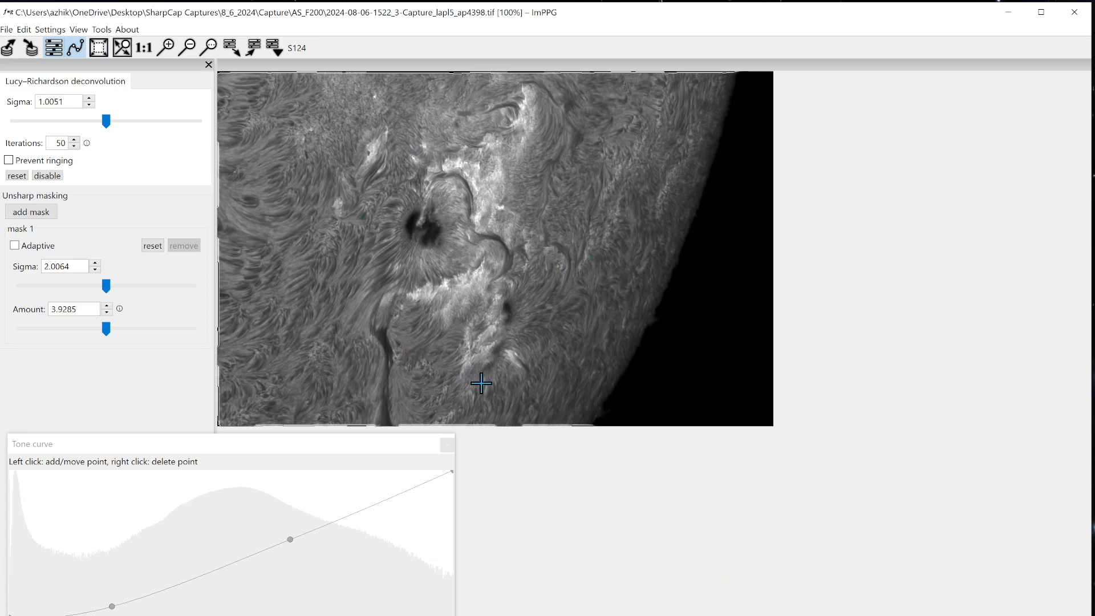
pyautogui.moveTo(395, 373)
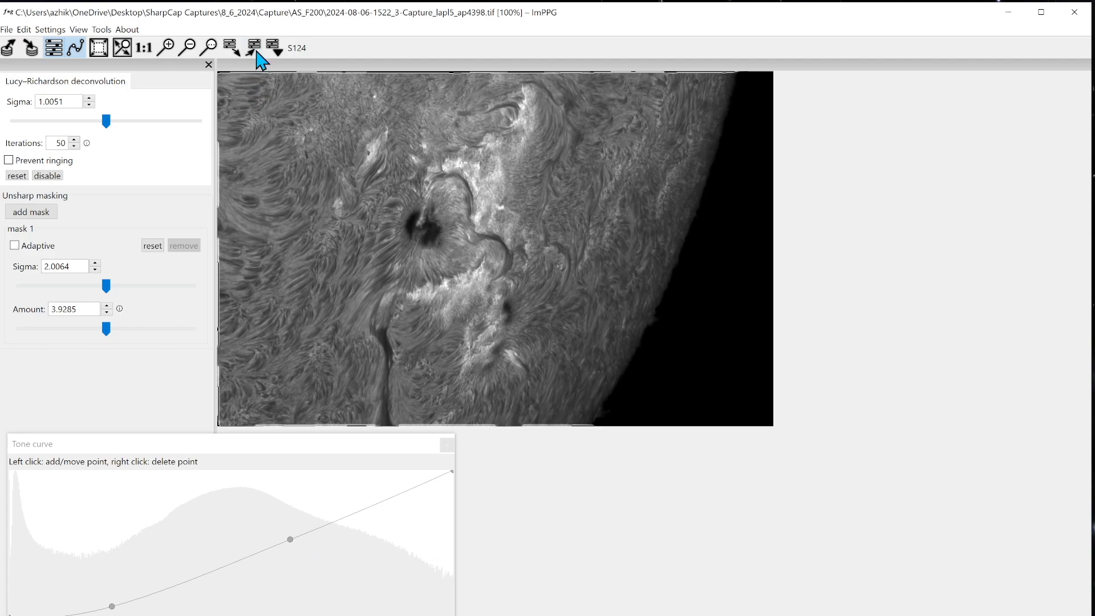
# Try the P124 settings, then load Light Prom onto the sunspot capture.
pyautogui.click(253, 47)
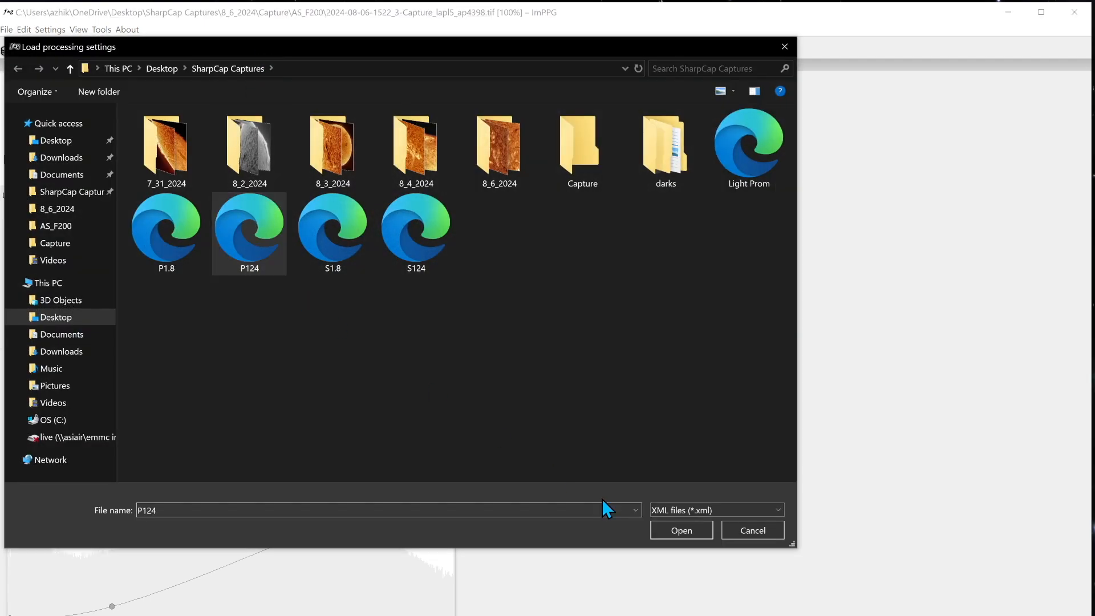
pyautogui.click(680, 529)
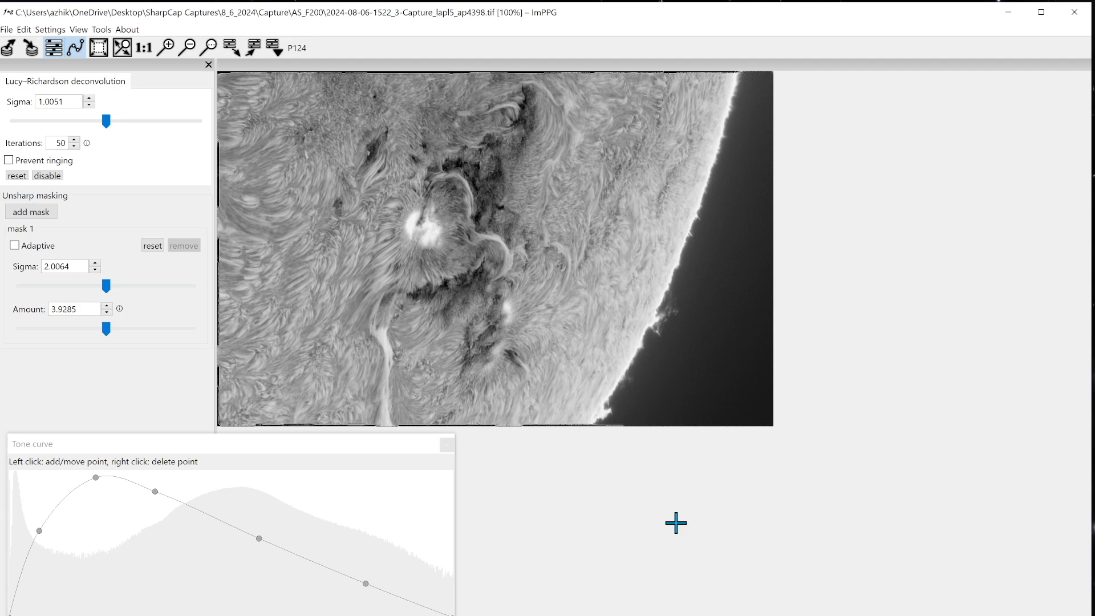
pyautogui.moveTo(594, 408)
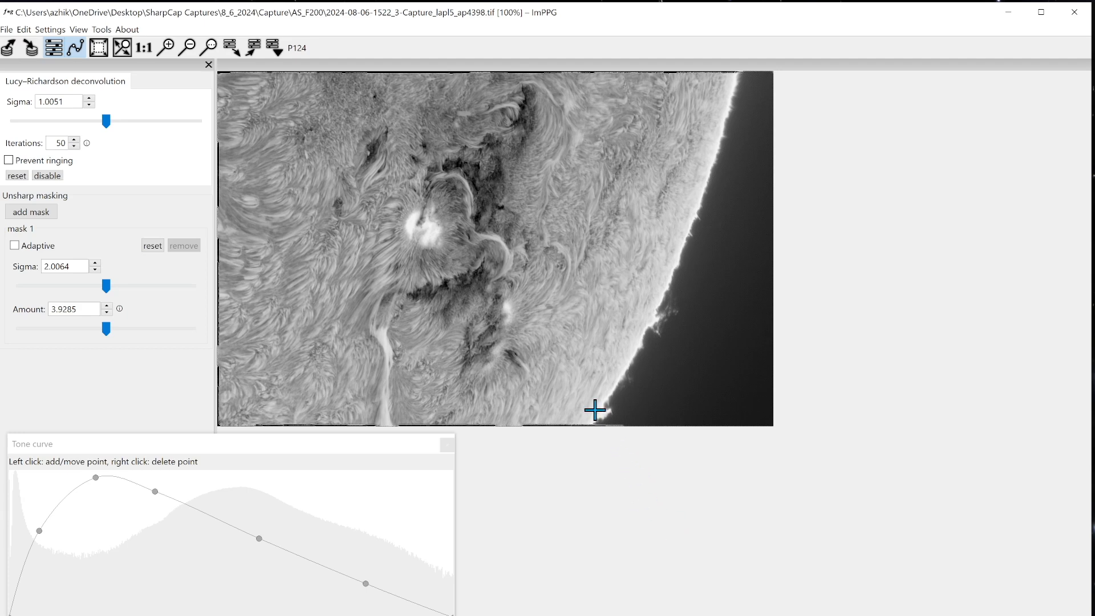
pyautogui.moveTo(697, 235)
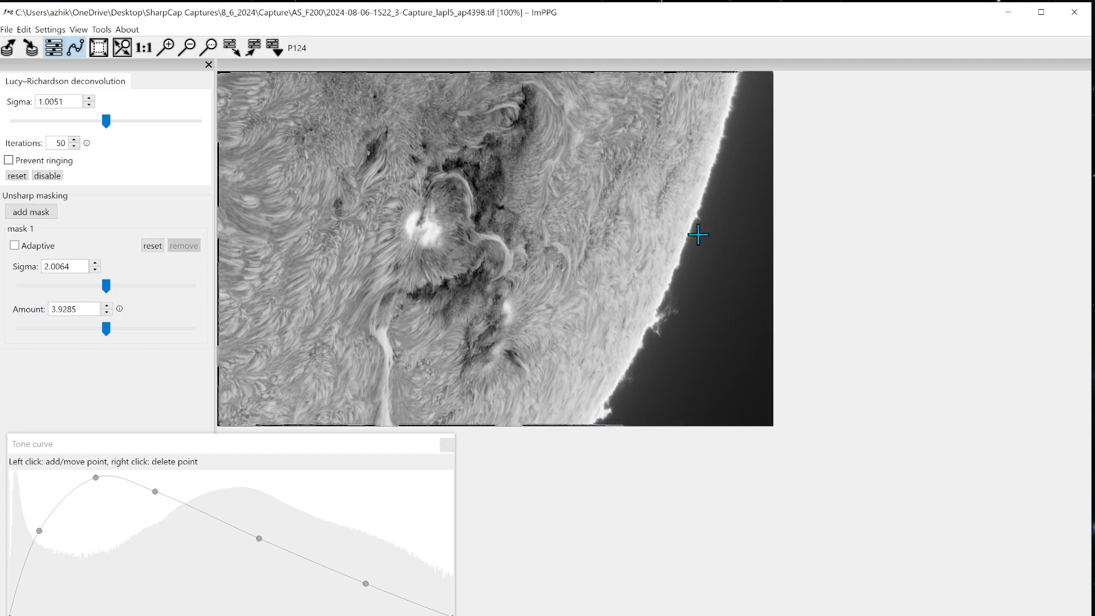
pyautogui.moveTo(265, 68)
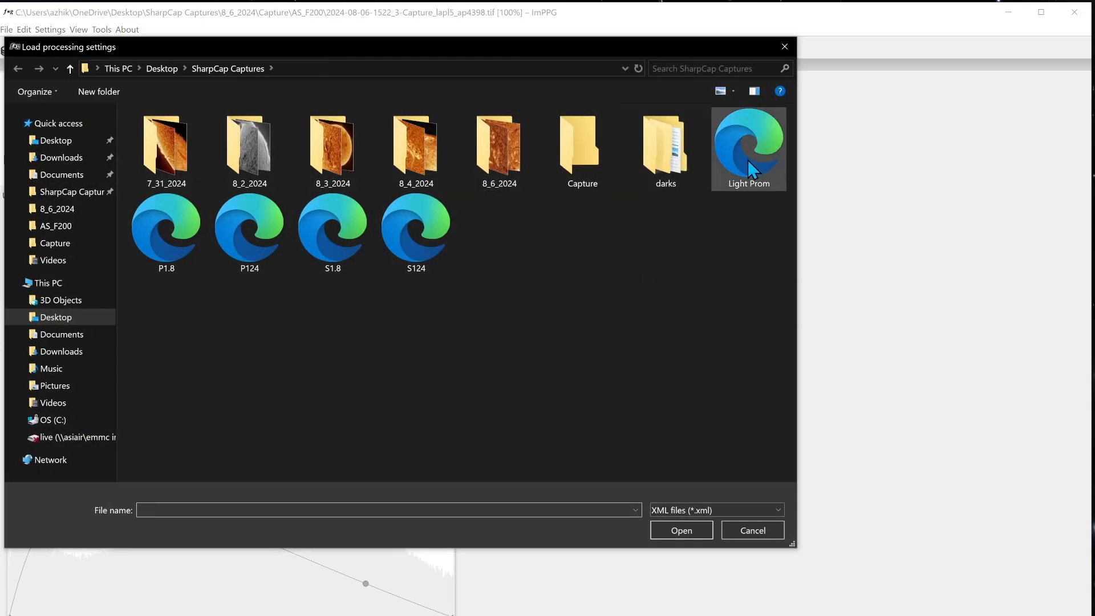
pyautogui.click(747, 147)
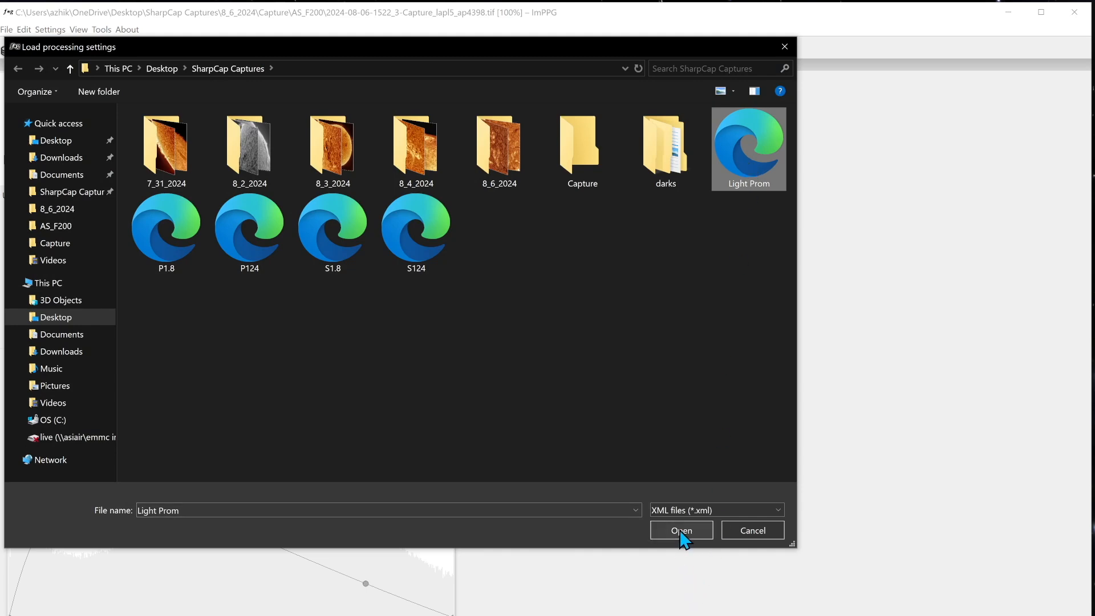
pyautogui.click(679, 530)
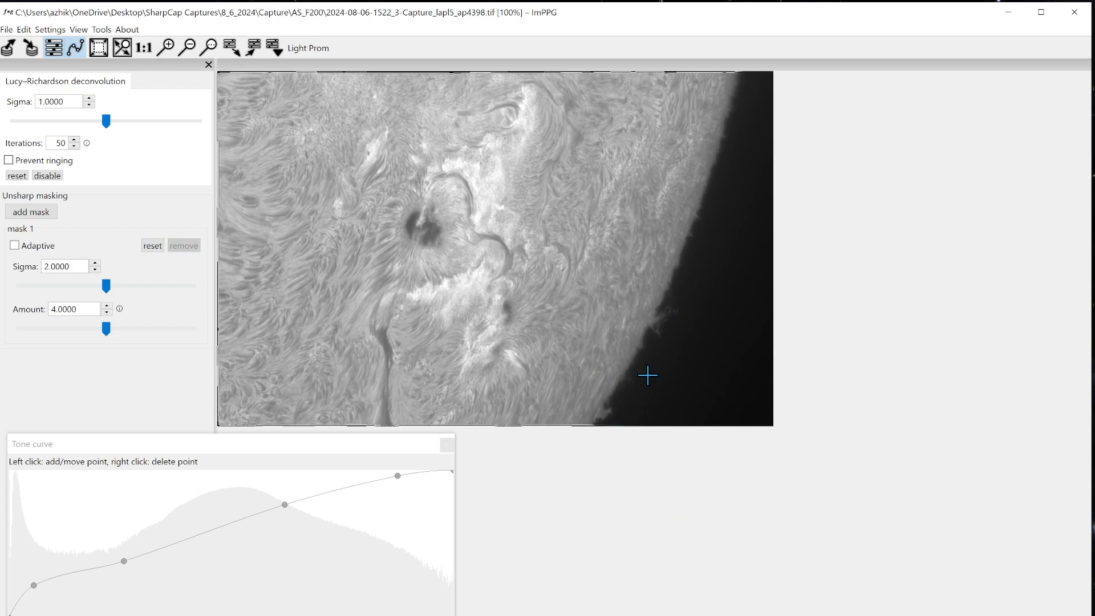
pyautogui.moveTo(702, 240)
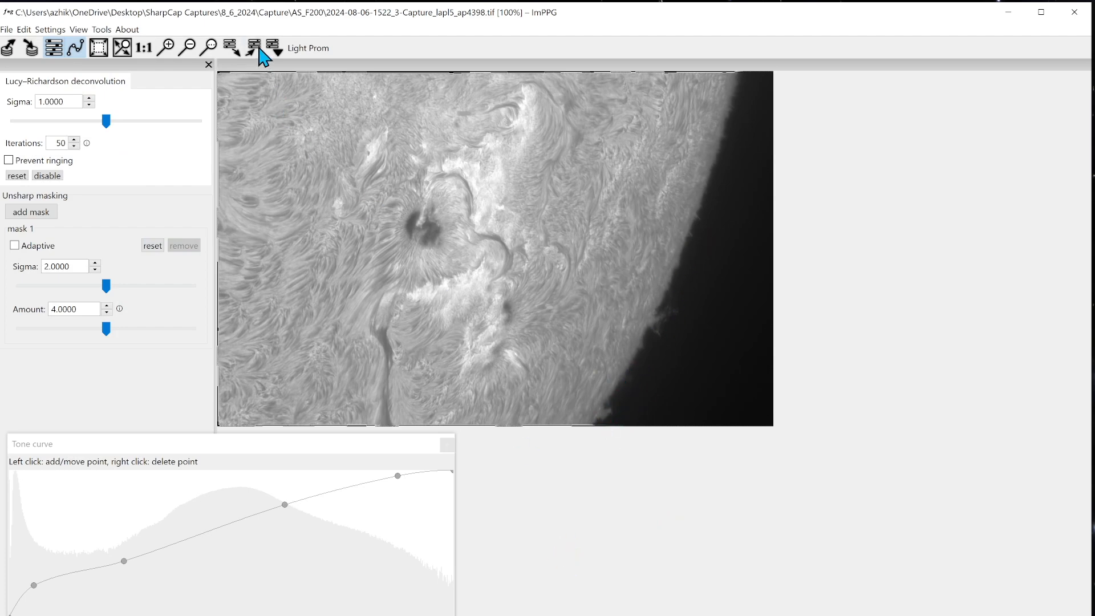
pyautogui.click(252, 48)
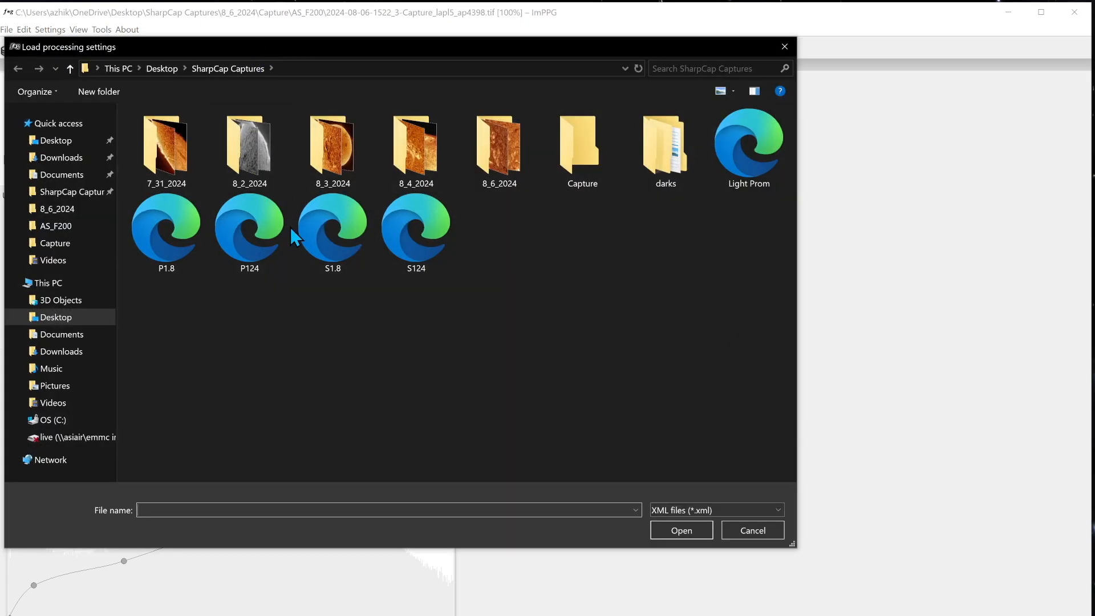
pyautogui.click(415, 233)
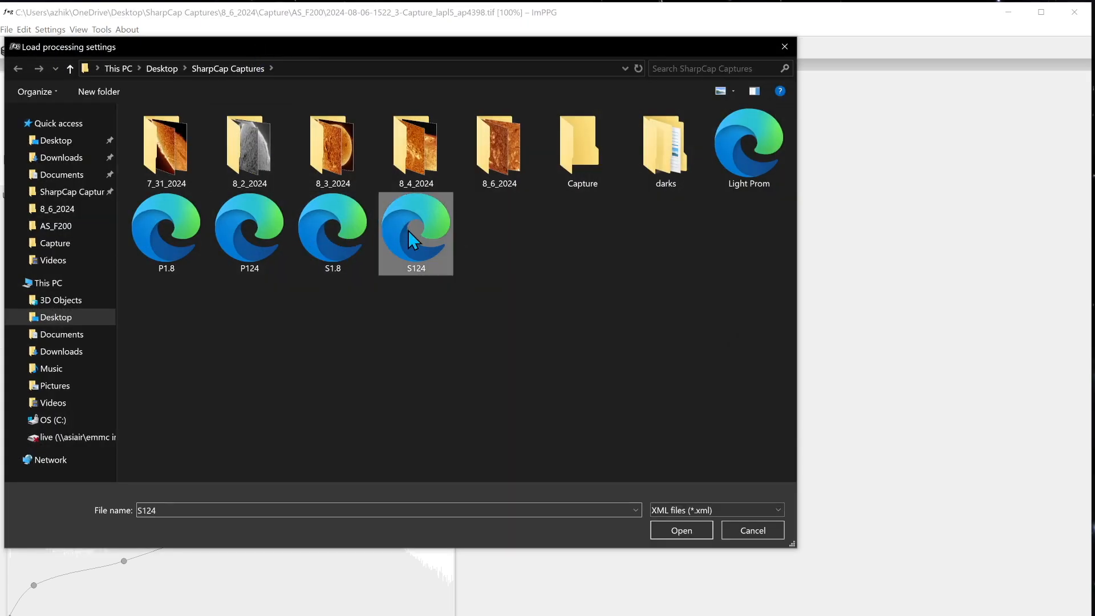
pyautogui.click(680, 530)
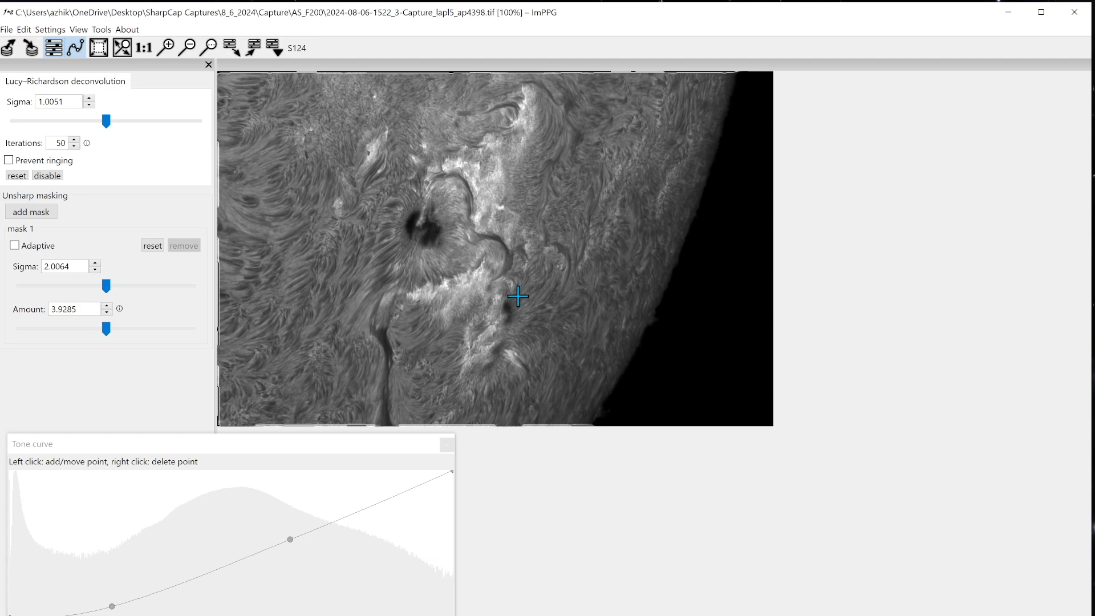
pyautogui.moveTo(202, 454)
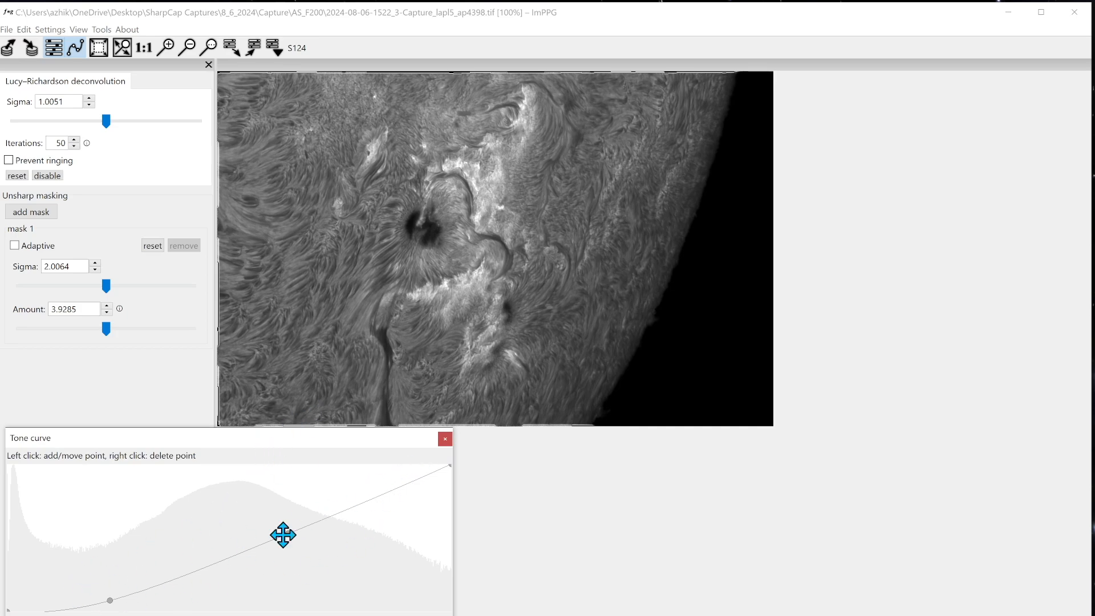
# Fine-tune the tone curve's midtone and shadow points.
pyautogui.moveTo(283, 535); pyautogui.dragTo(105, 595)
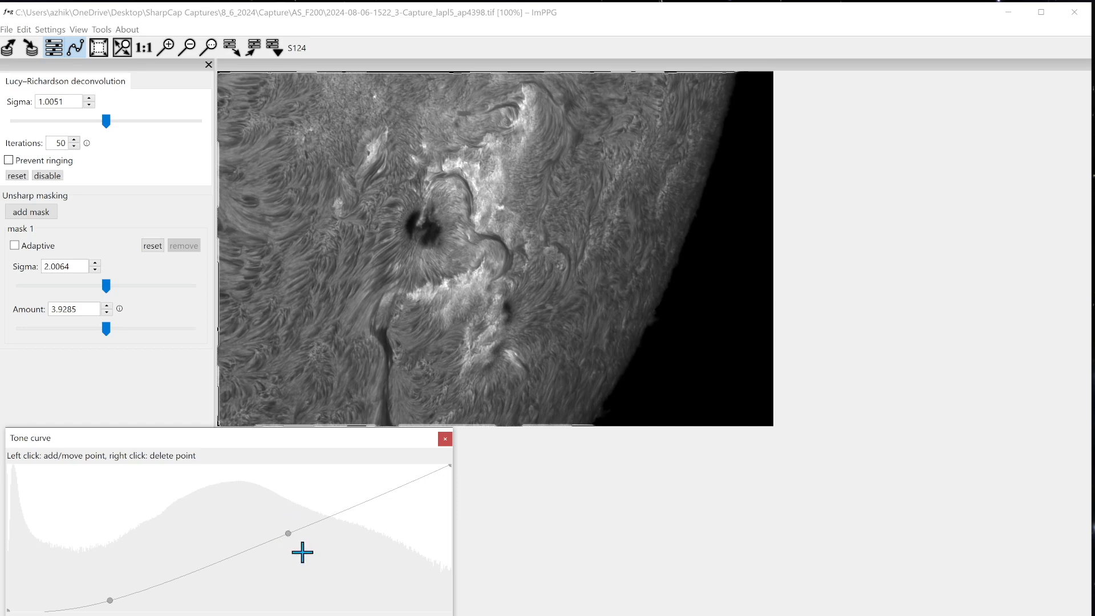
pyautogui.moveTo(287, 535)
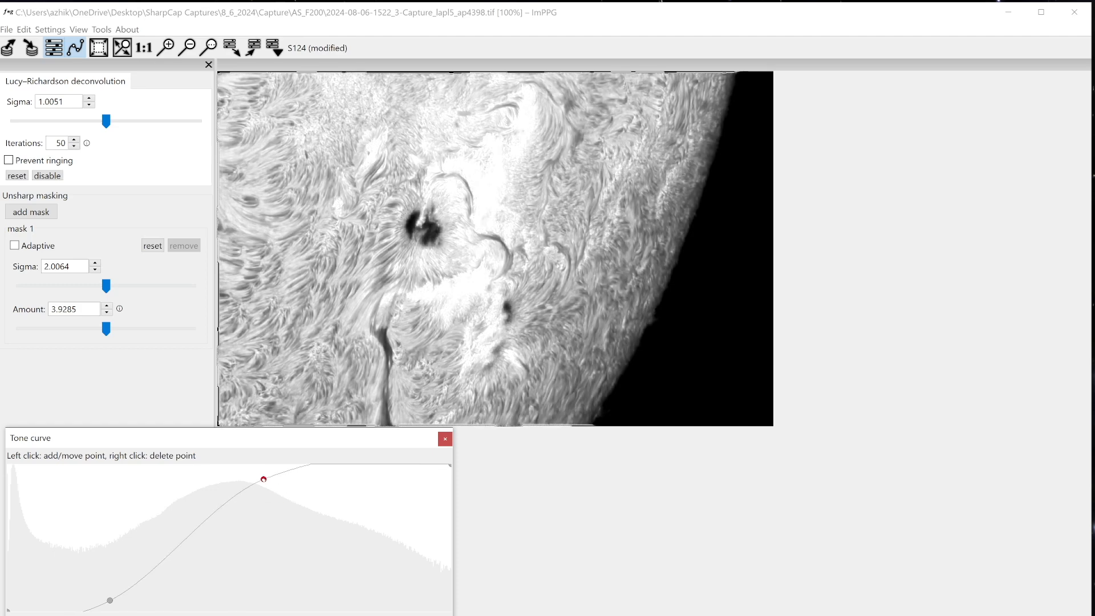
pyautogui.moveTo(264, 479); pyautogui.dragTo(286, 507)
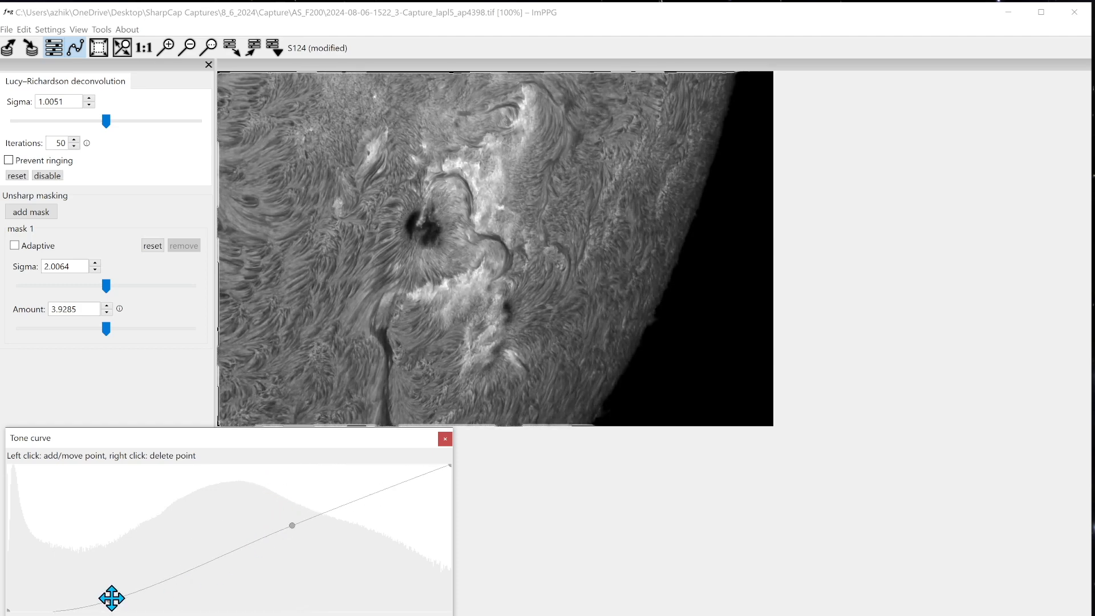
pyautogui.click(101, 572)
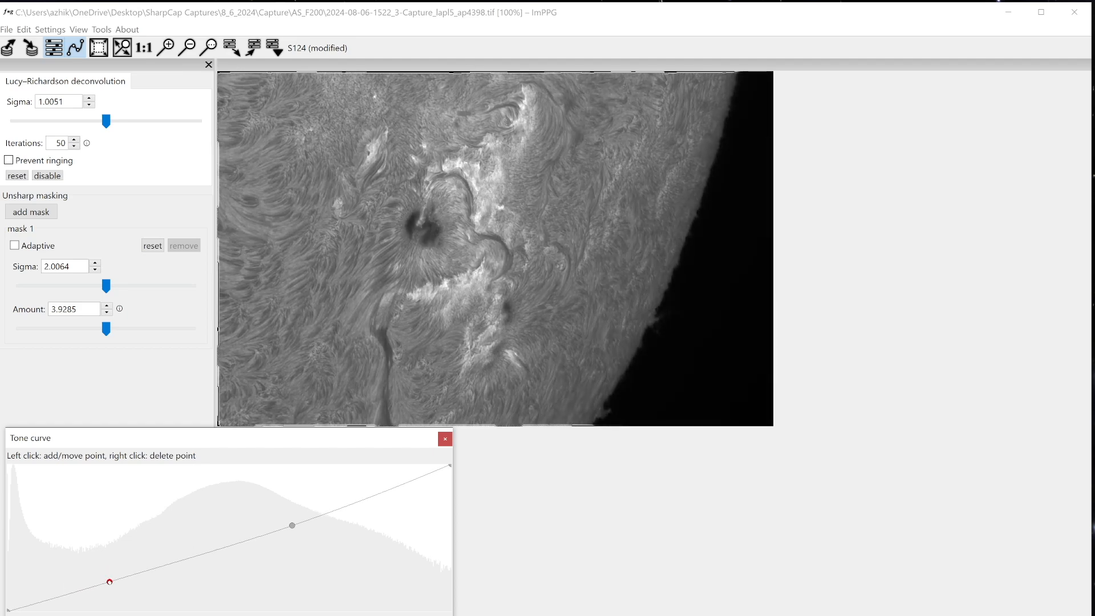
pyautogui.moveTo(110, 581); pyautogui.dragTo(119, 595)
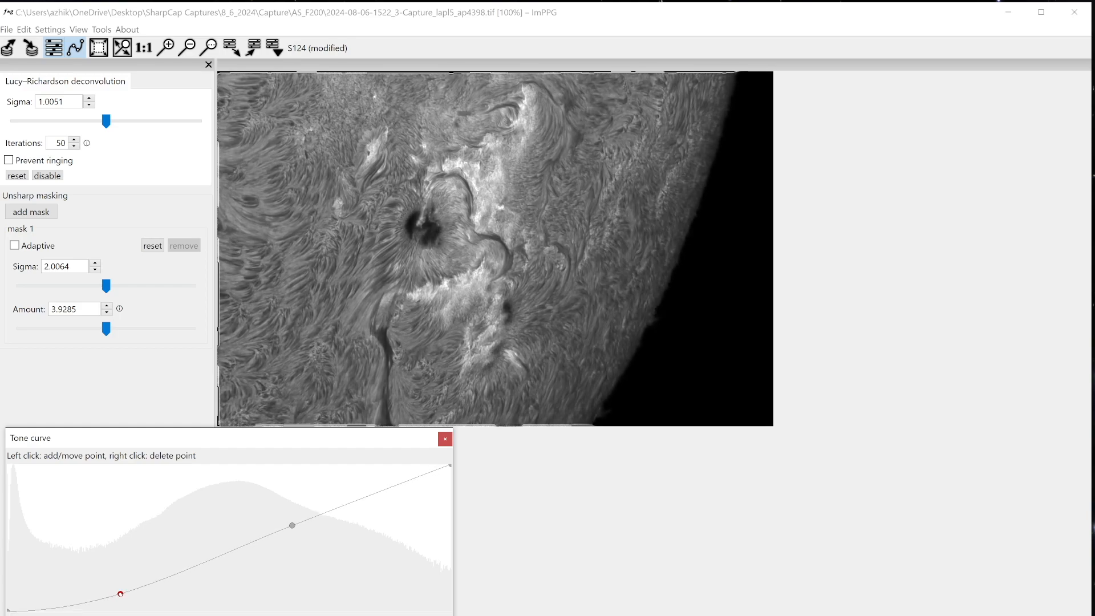
pyautogui.click(31, 47)
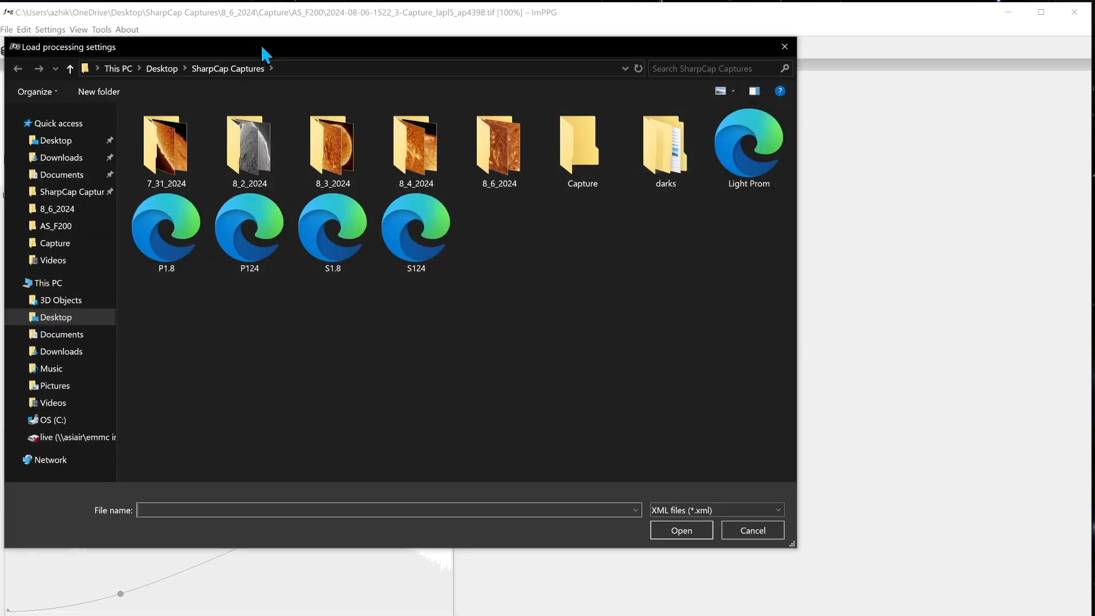
# Load P124 and nudge its tone curve peak, midtone and lower-right points.
pyautogui.click(249, 230)
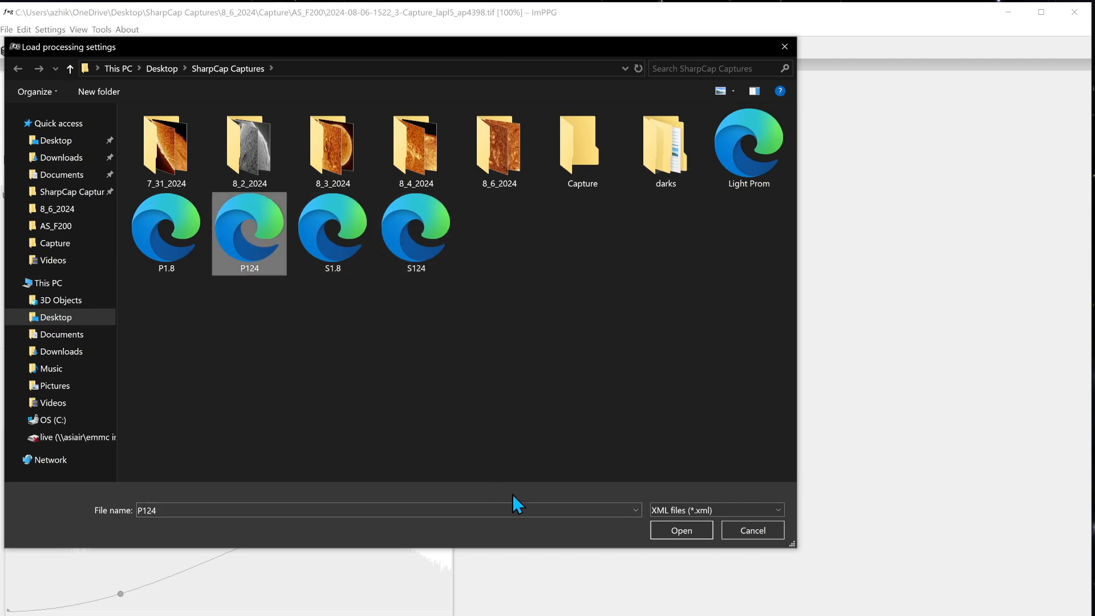
pyautogui.click(679, 529)
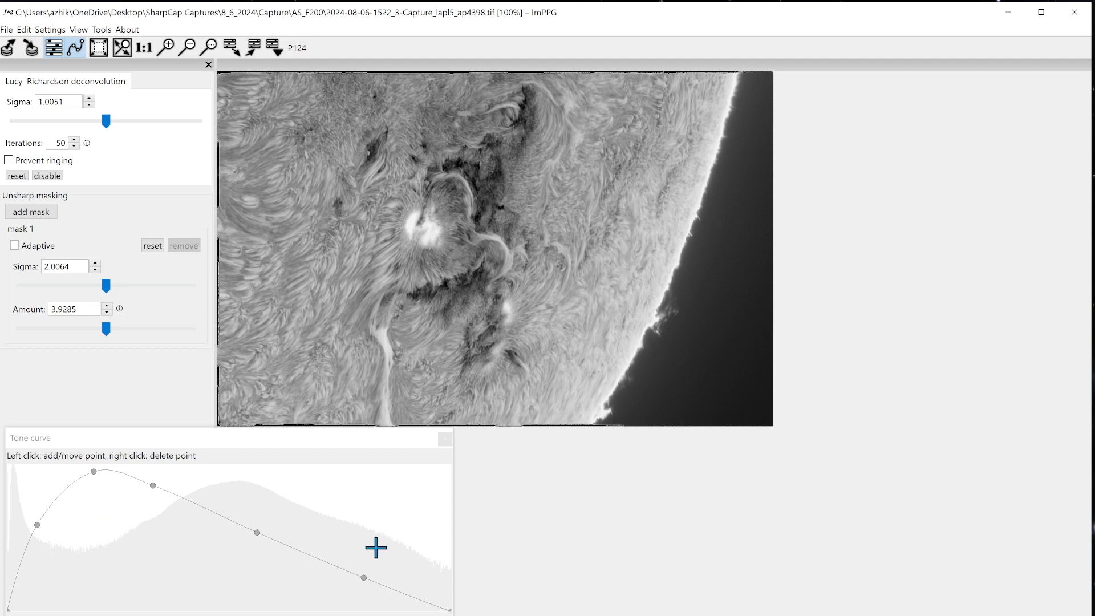
pyautogui.moveTo(670, 298)
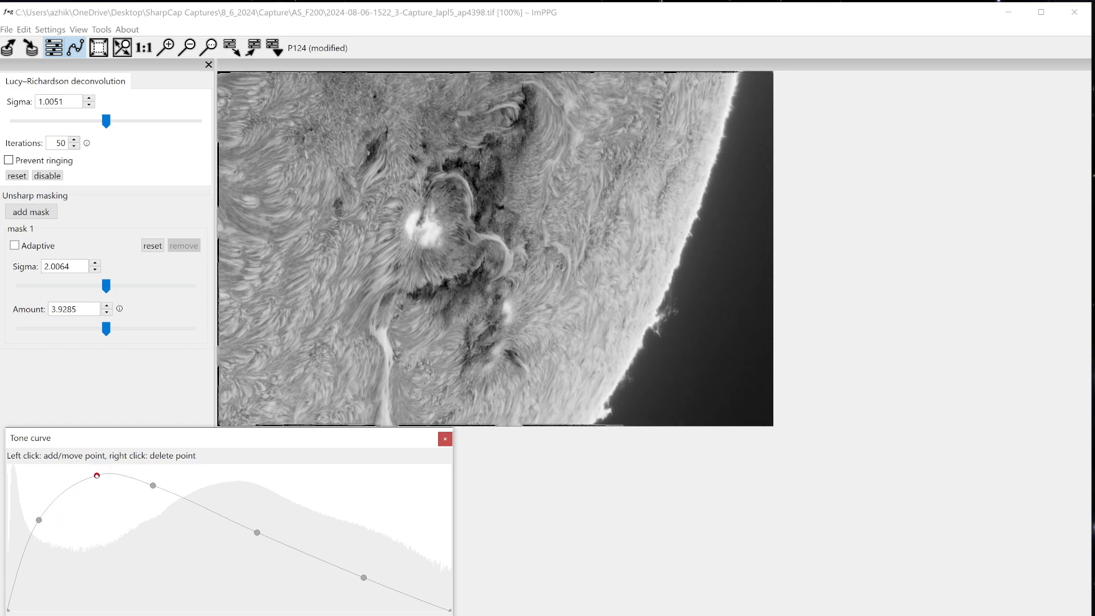
pyautogui.moveTo(96, 475); pyautogui.dragTo(159, 482)
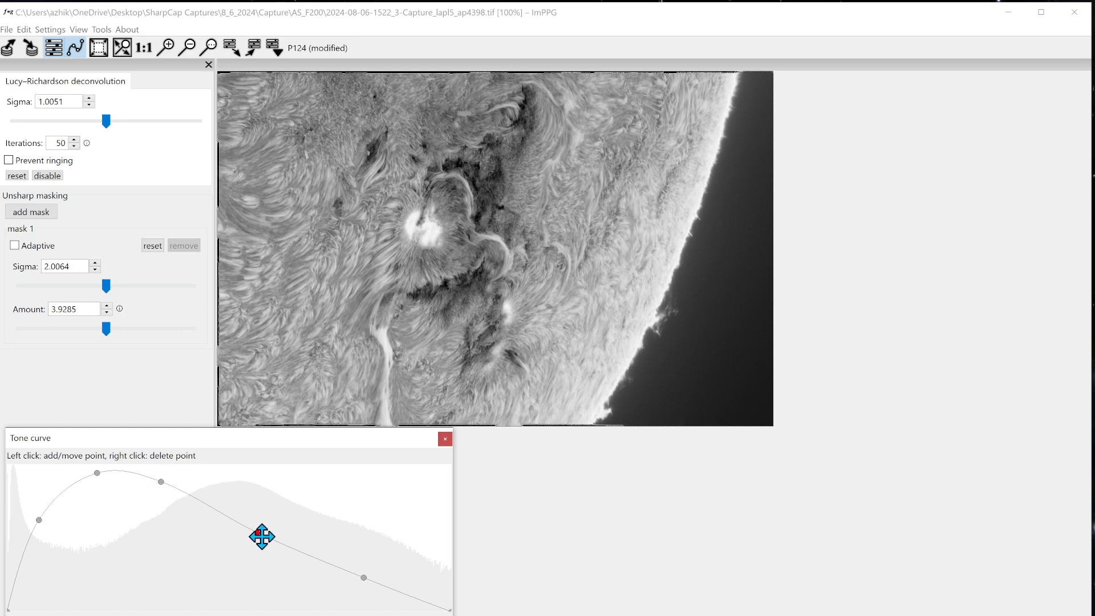
pyautogui.moveTo(262, 536); pyautogui.dragTo(256, 538)
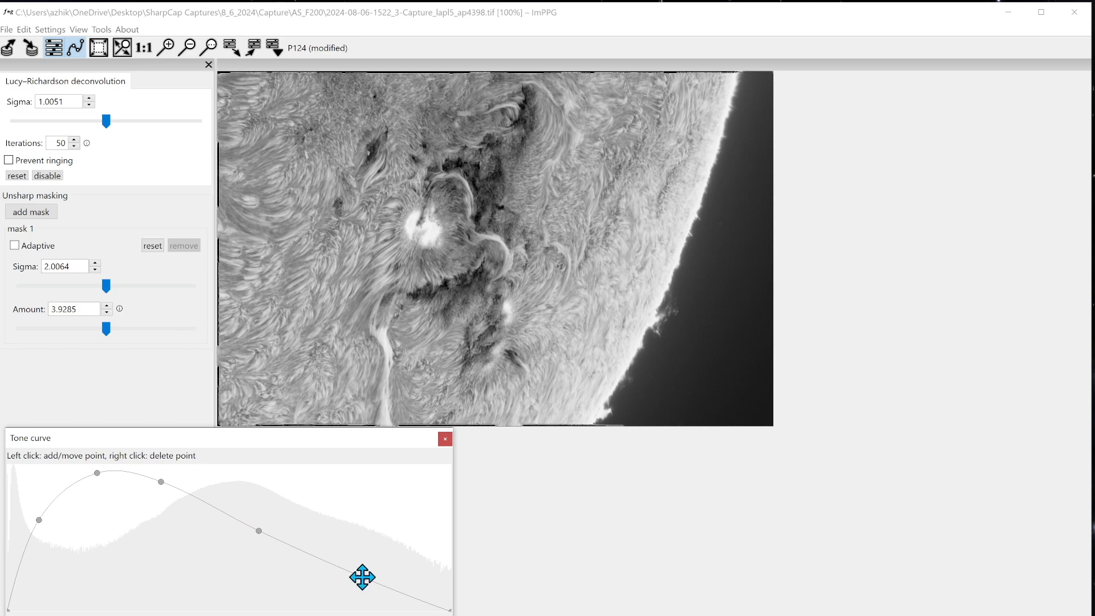
pyautogui.moveTo(363, 576); pyautogui.dragTo(365, 591)
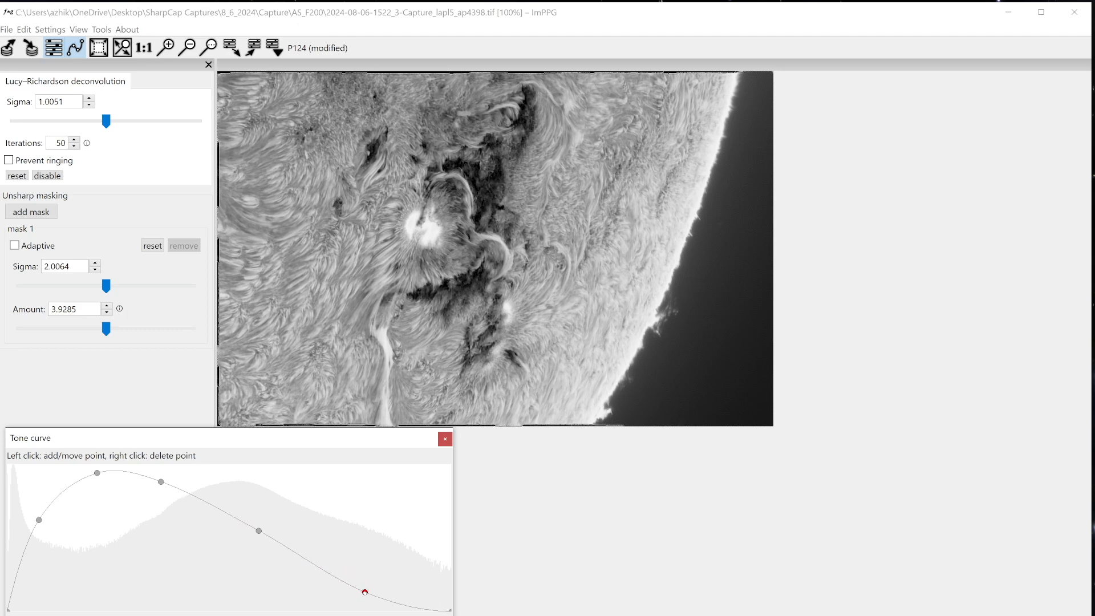
pyautogui.moveTo(363, 591); pyautogui.dragTo(364, 593)
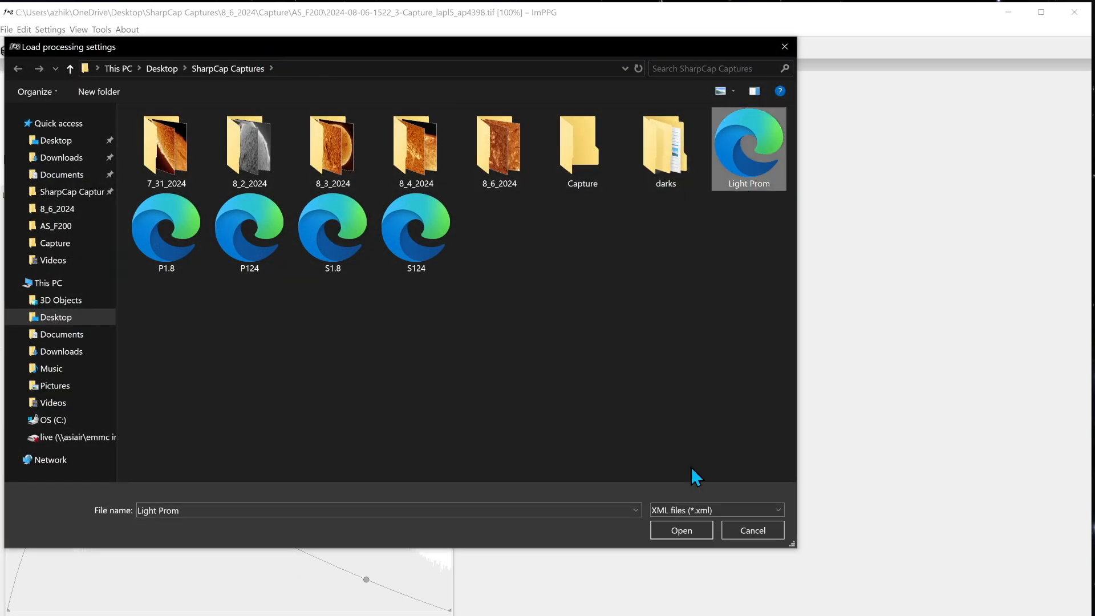
# Load Light Prom and reshape its tone curve shadow, midtone and highlight points.
pyautogui.click(679, 530)
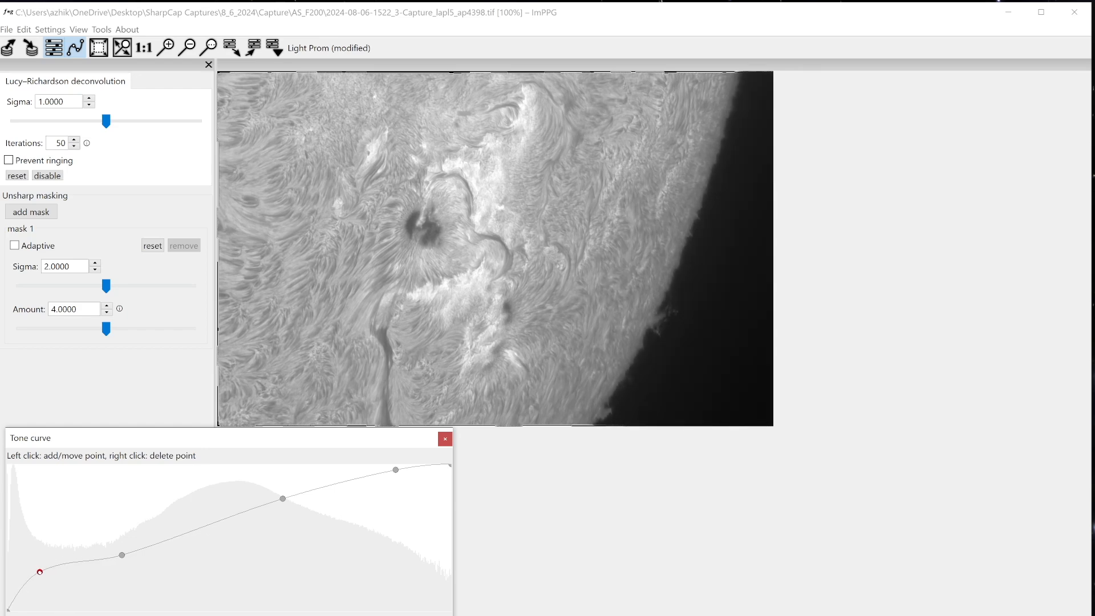
pyautogui.moveTo(41, 571); pyautogui.dragTo(121, 550)
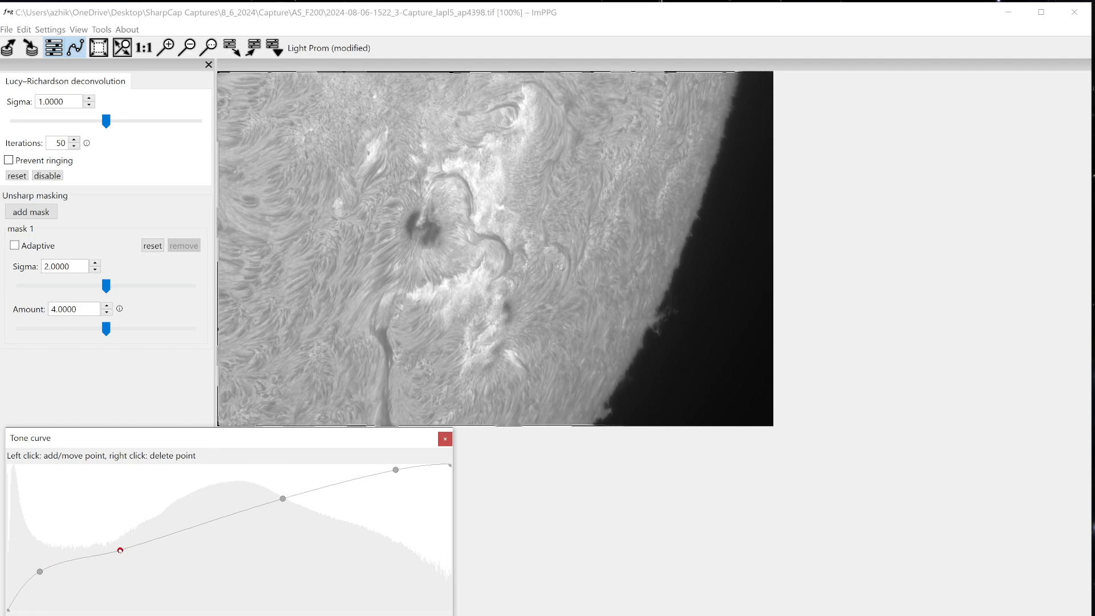
pyautogui.moveTo(120, 551); pyautogui.dragTo(131, 564)
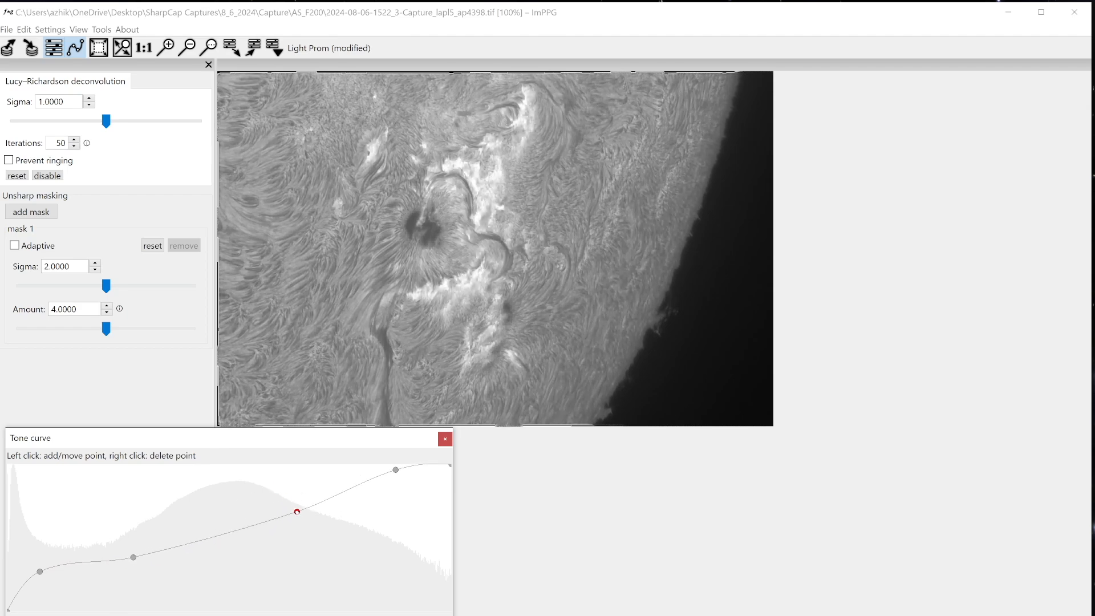
pyautogui.moveTo(296, 512); pyautogui.dragTo(289, 500)
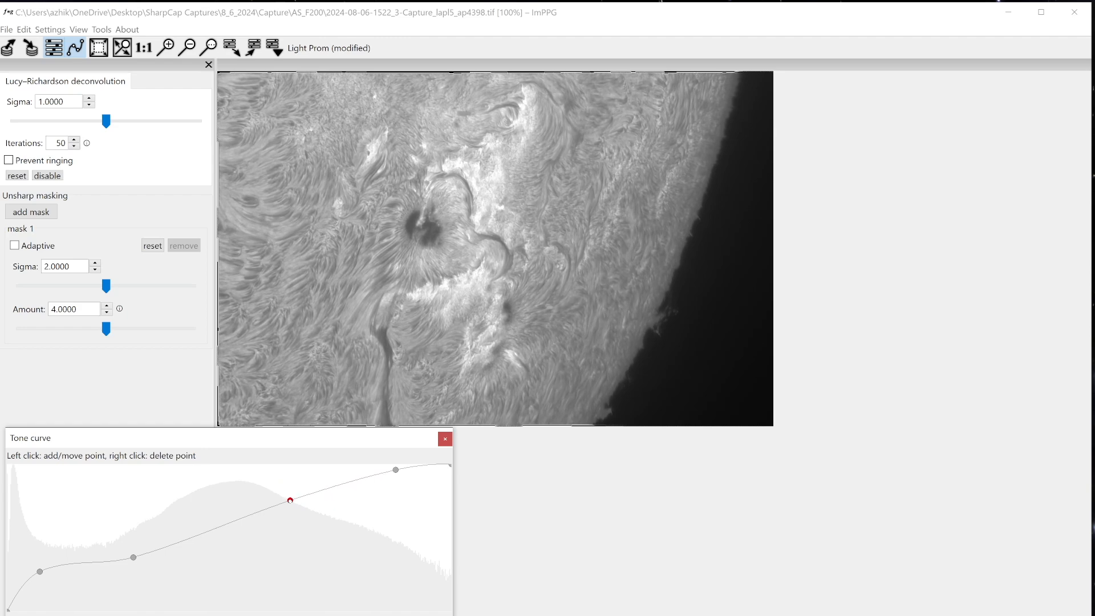
pyautogui.moveTo(290, 500); pyautogui.dragTo(401, 482)
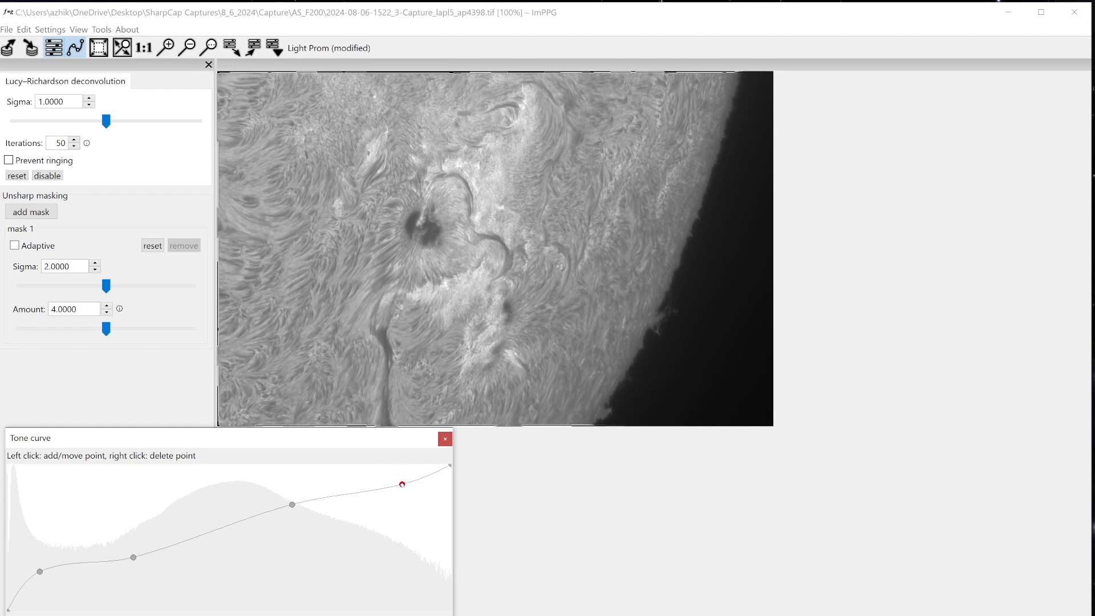
pyautogui.moveTo(403, 482); pyautogui.dragTo(394, 472)
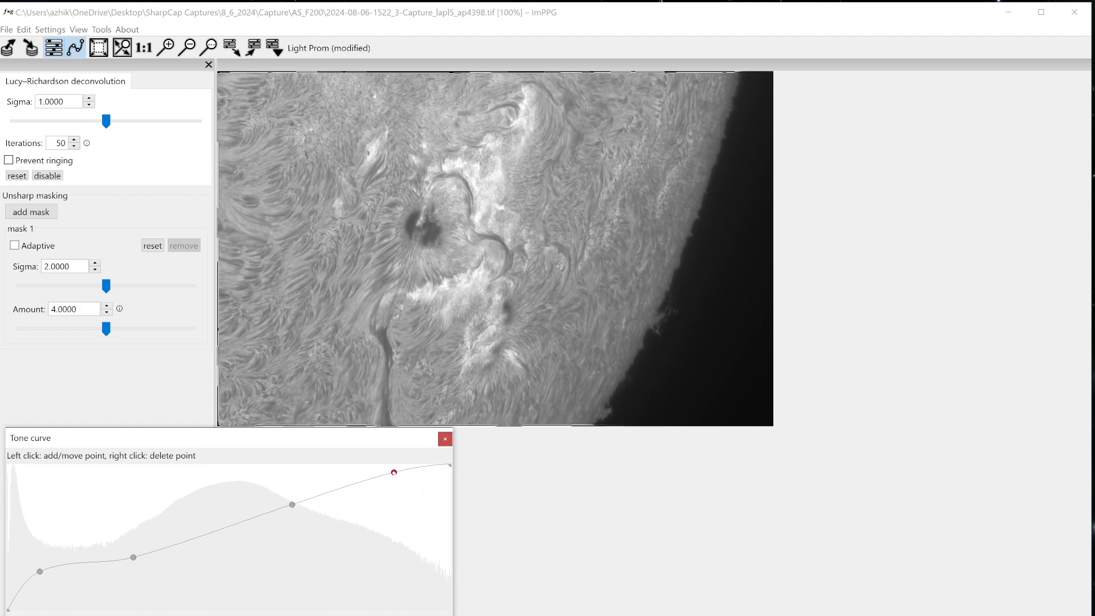